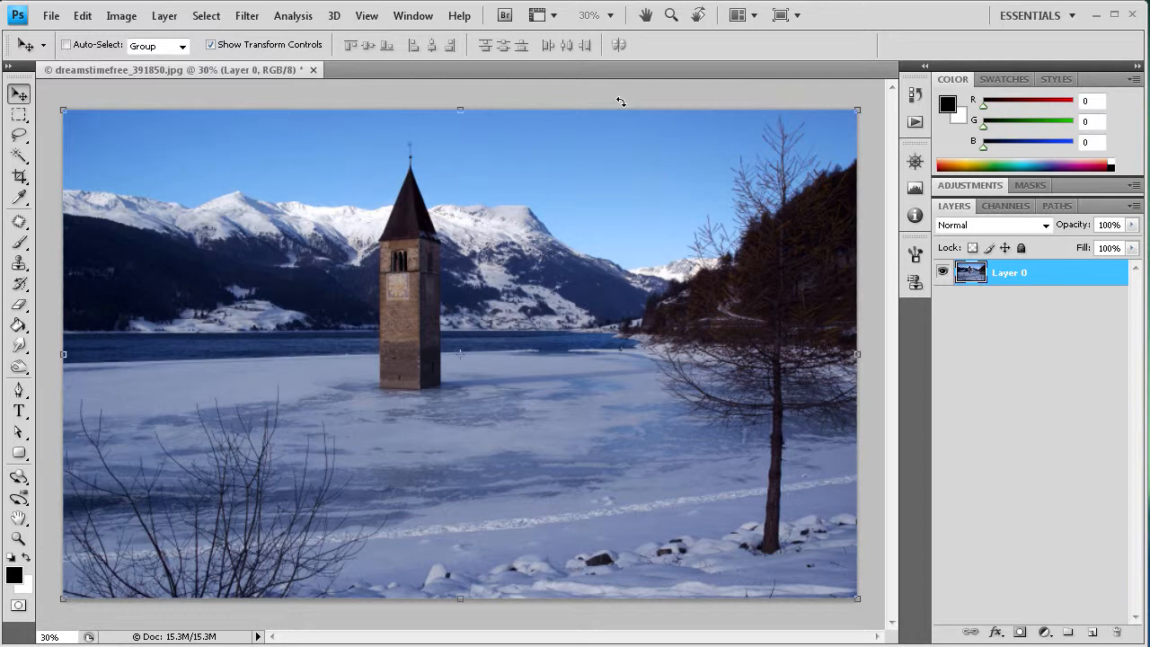
pyautogui.moveTo(121, 15)
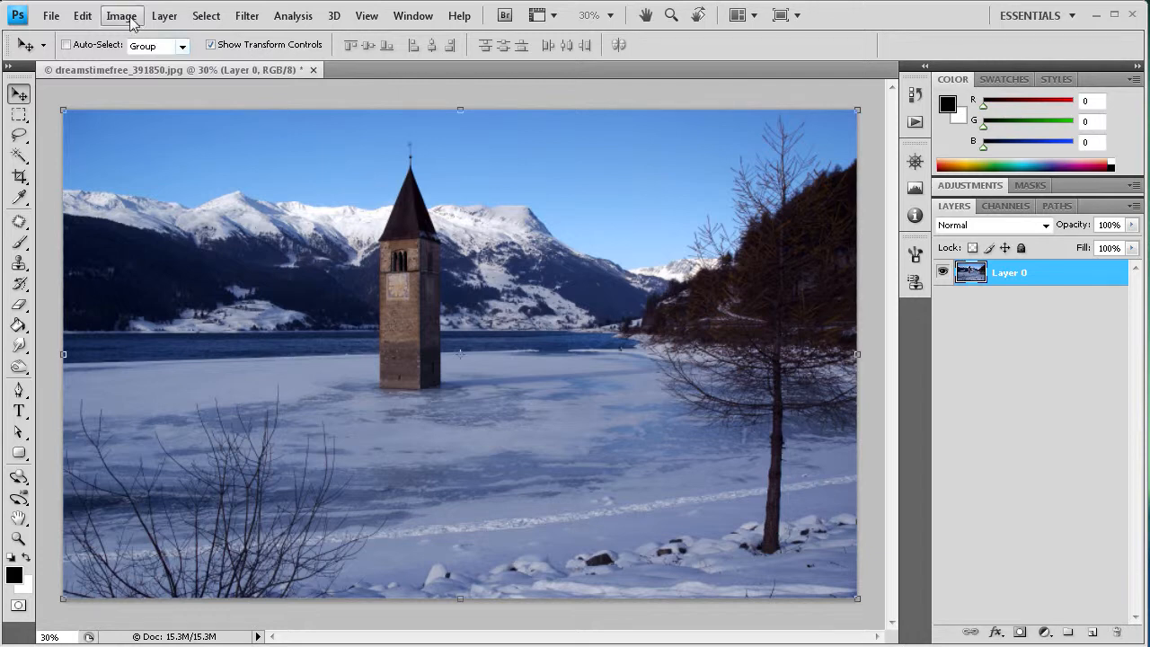
# Step: Preview a Hue/Saturation desaturation of the photo, then cancel to keep colour
pyautogui.click(121, 16)
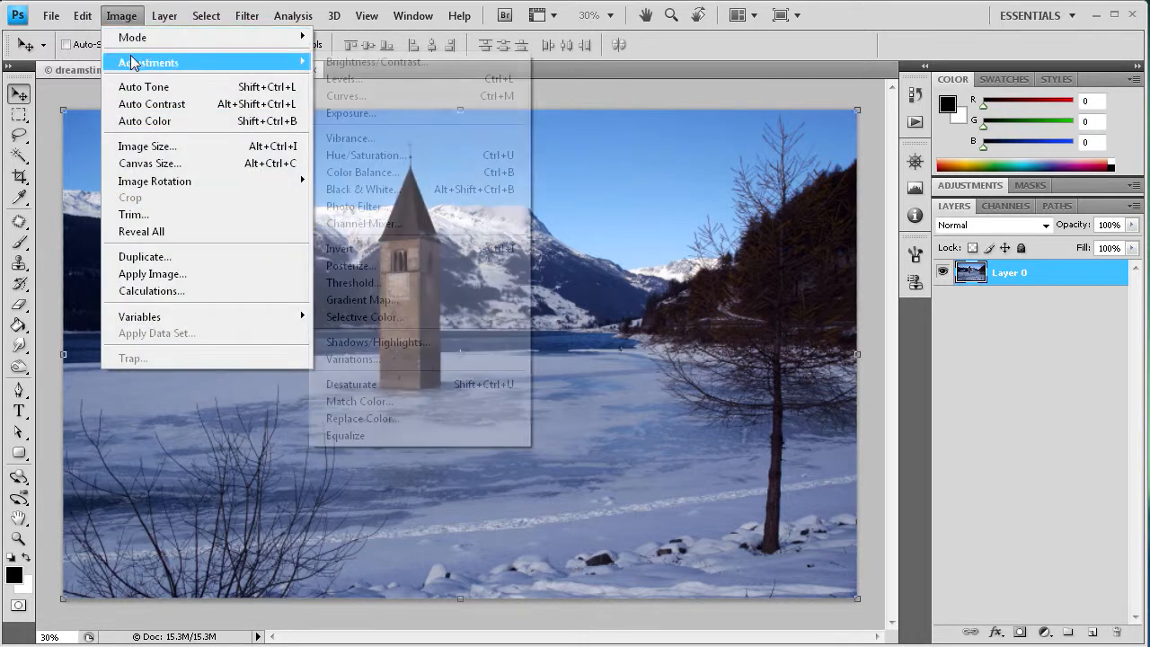
pyautogui.click(368, 155)
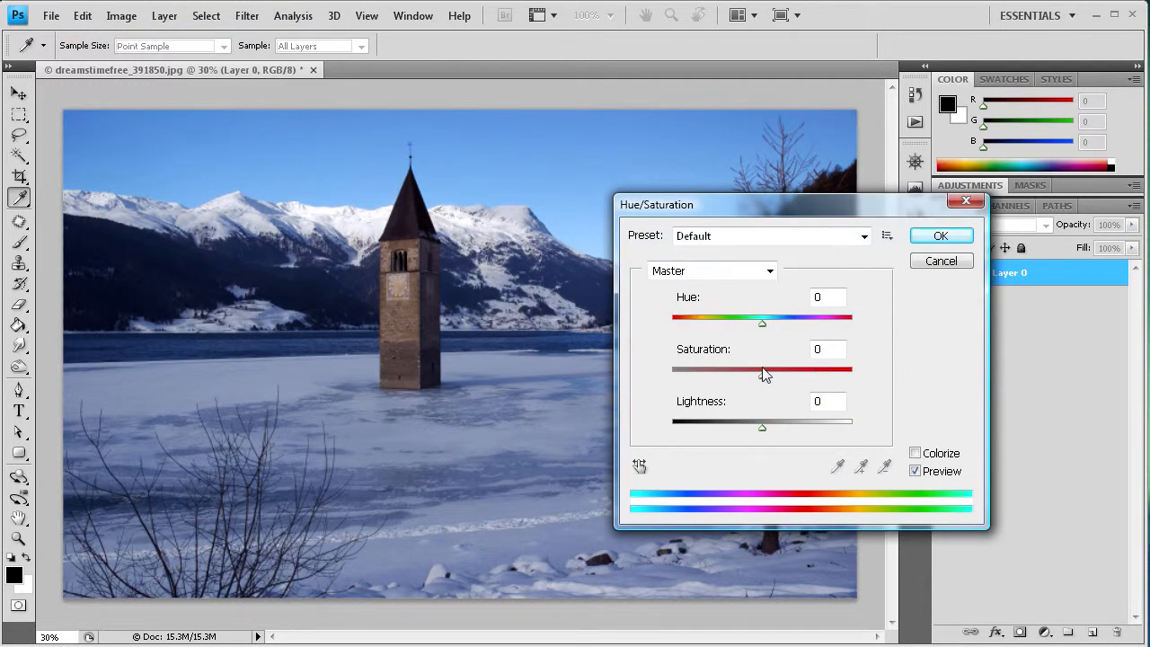
pyautogui.moveTo(762, 370); pyautogui.dragTo(673, 370)
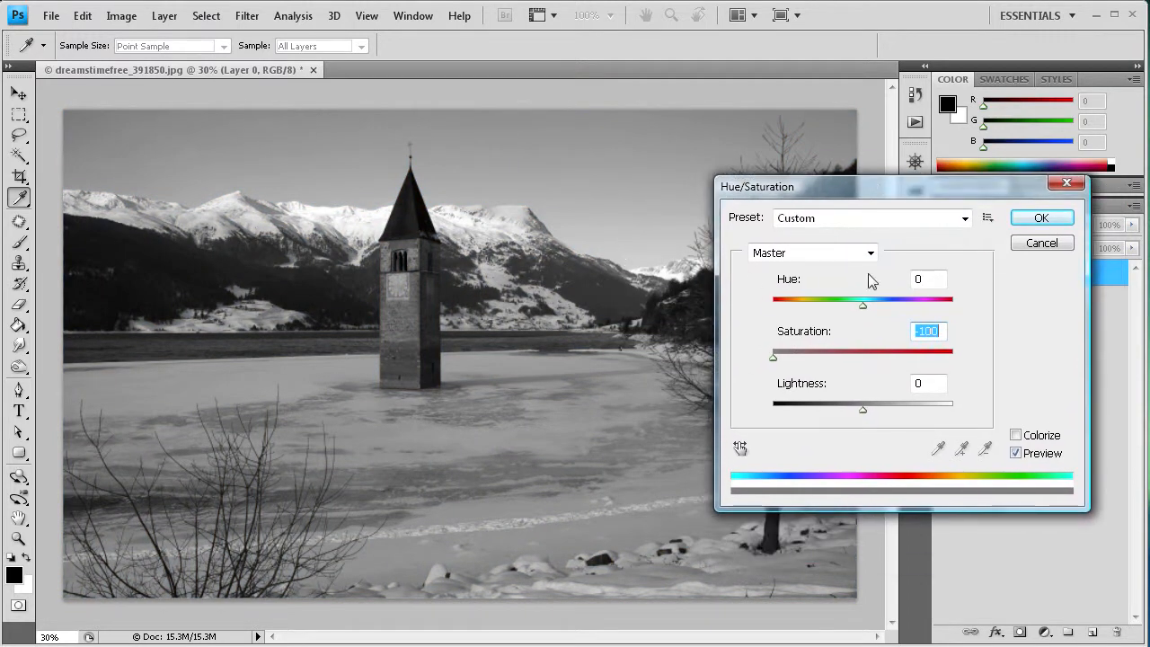
pyautogui.moveTo(467, 250)
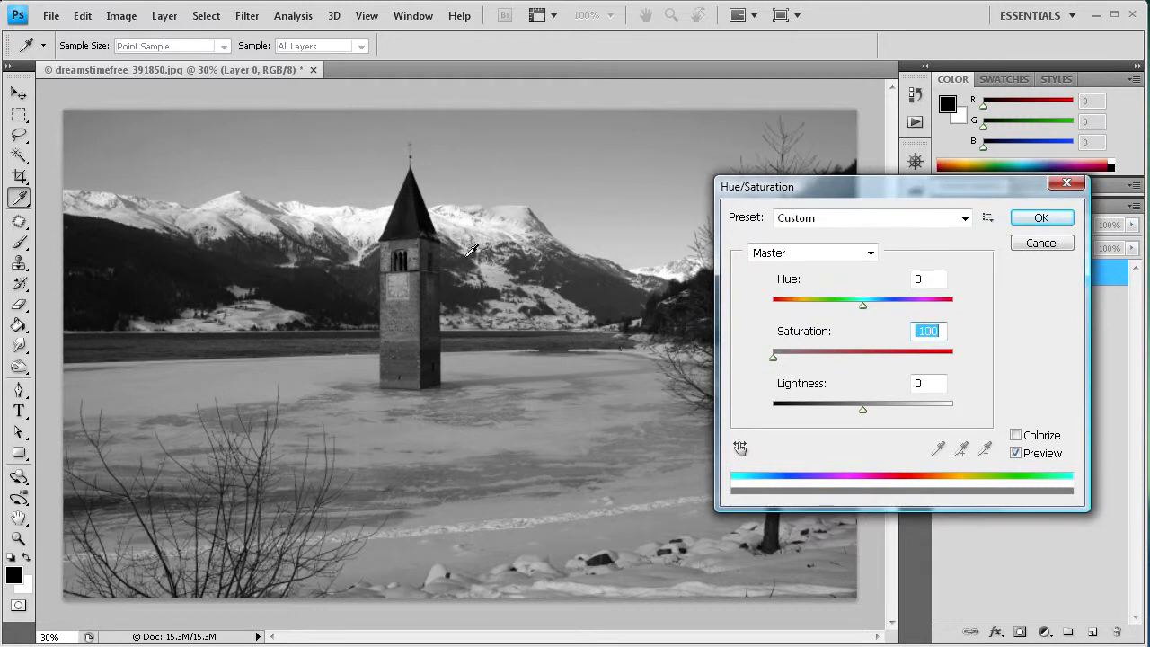
pyautogui.moveTo(466, 311)
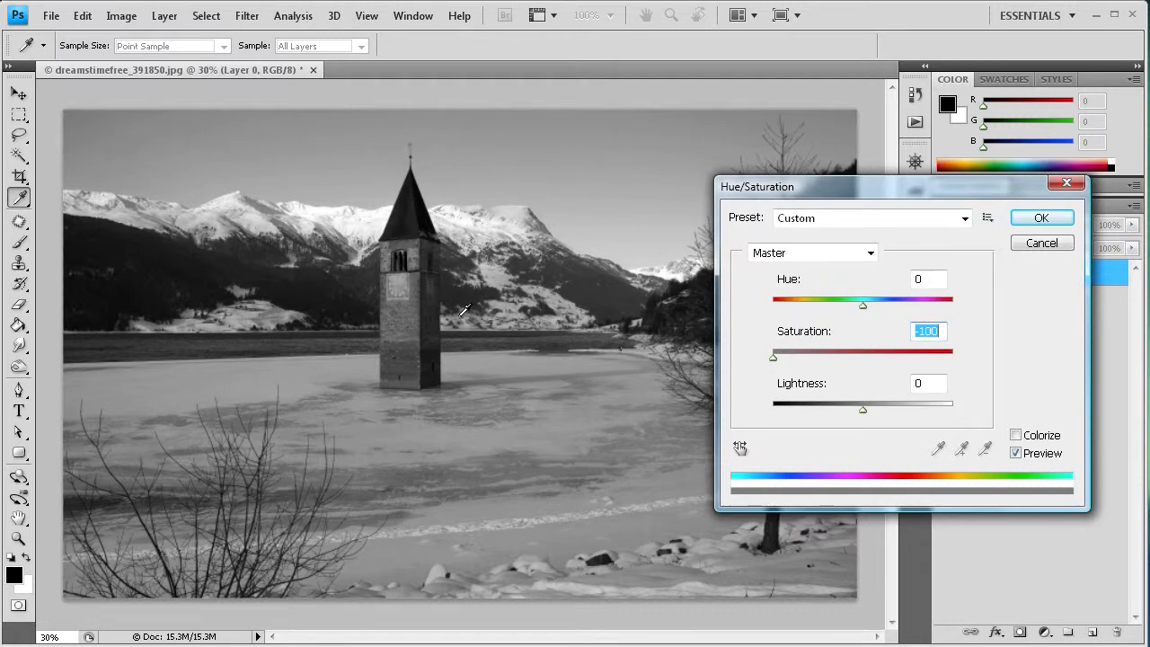
pyautogui.moveTo(902, 186); pyautogui.dragTo(665, 193)
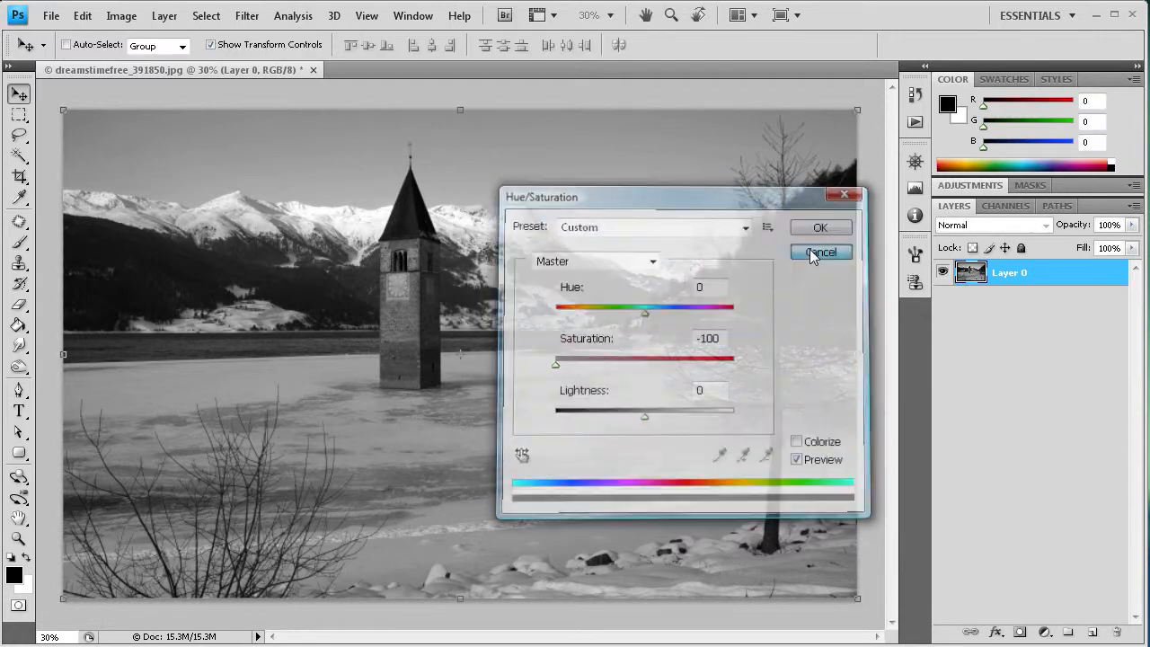
pyautogui.click(820, 253)
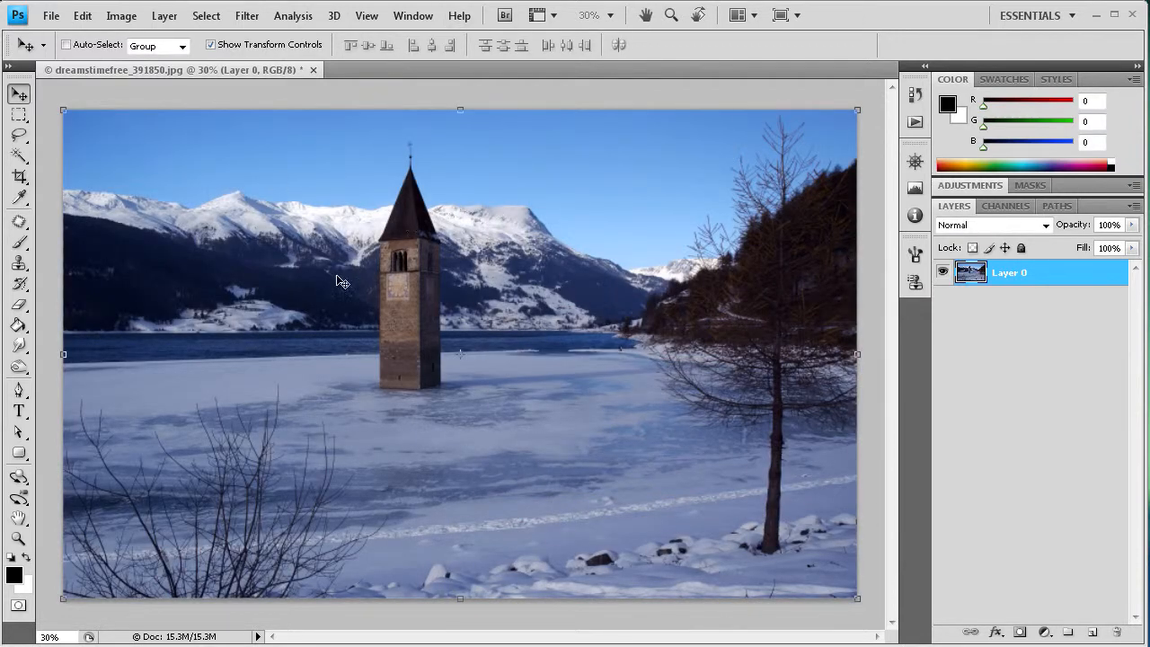
pyautogui.moveTo(524, 297)
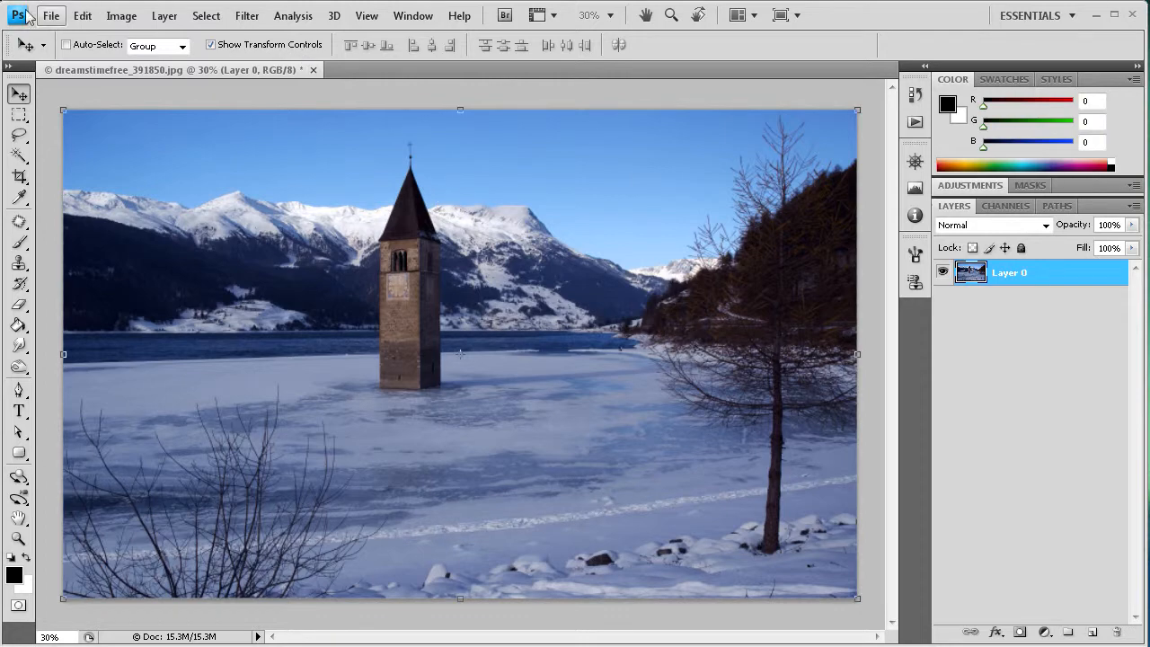
# Step: Preview a Gradient Map grayscale version of the photo, then cancel it
pyautogui.click(121, 15)
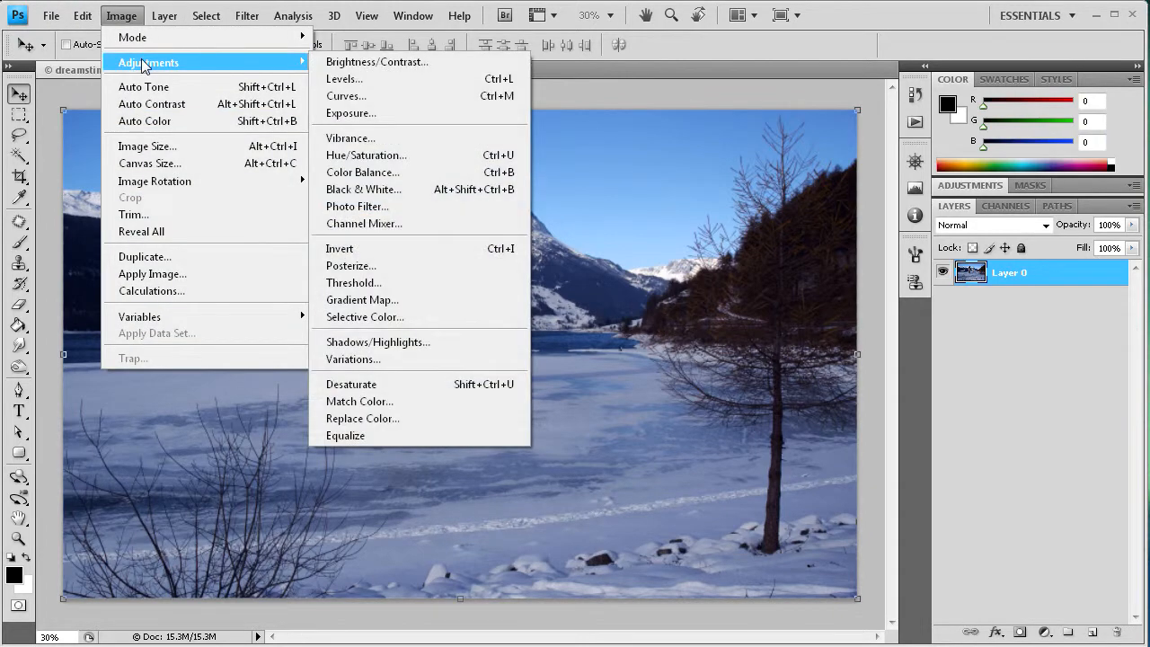
pyautogui.moveTo(346, 96)
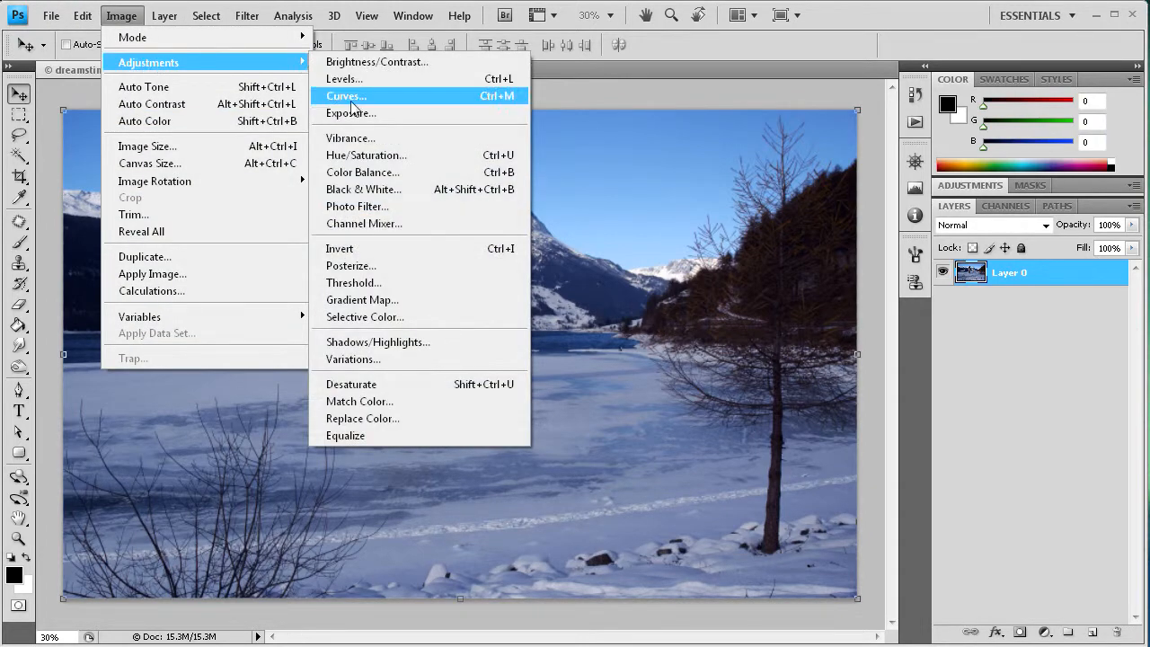
pyautogui.click(362, 299)
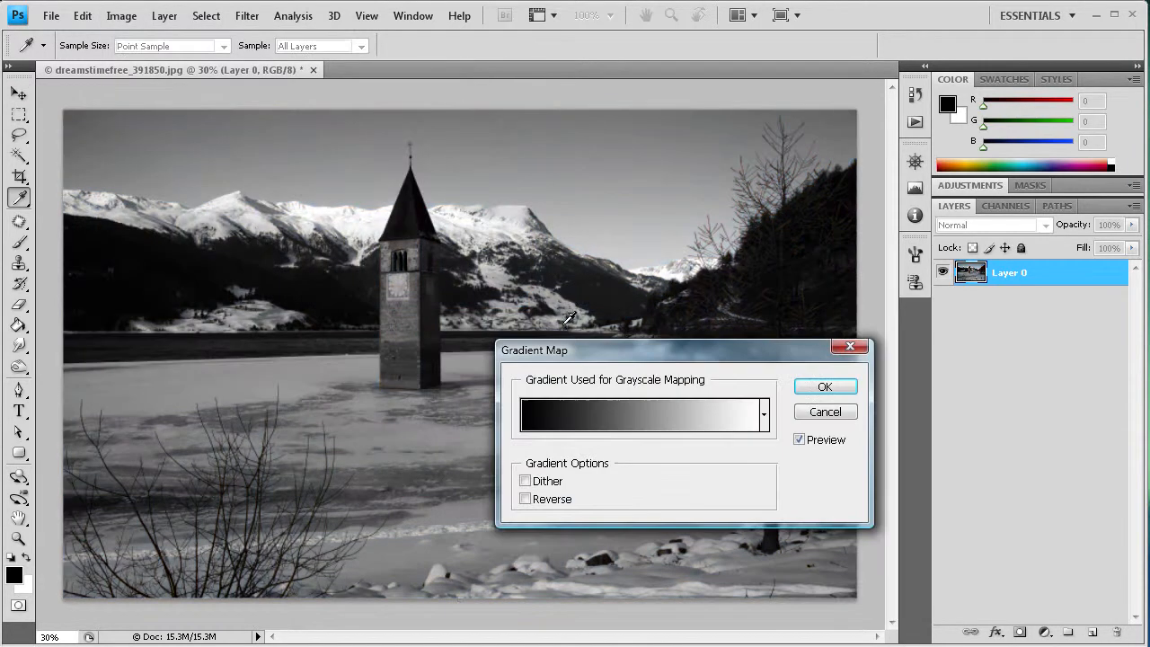
pyautogui.moveTo(534, 350); pyautogui.dragTo(680, 324)
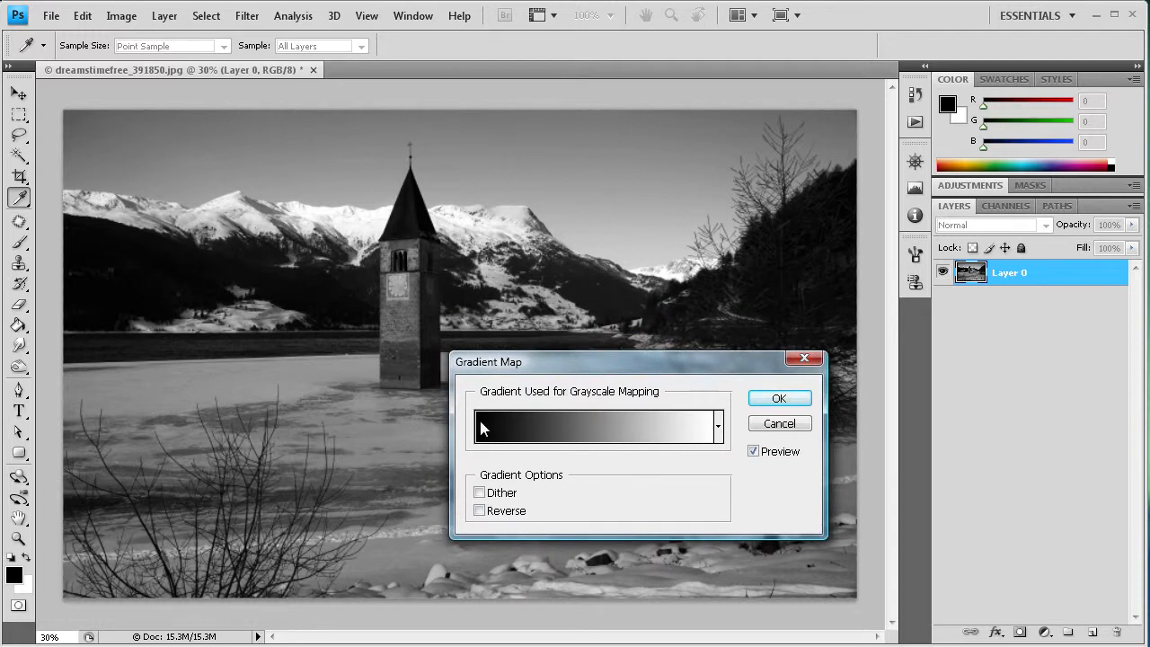
pyautogui.moveTo(718, 426)
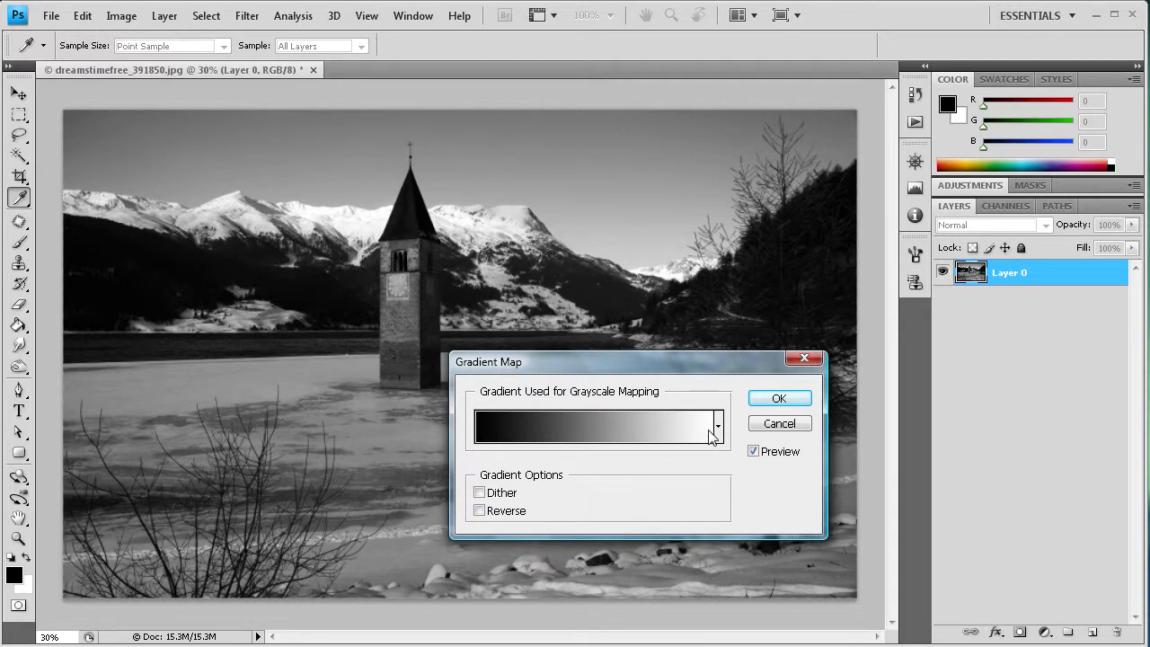
pyautogui.moveTo(553, 310)
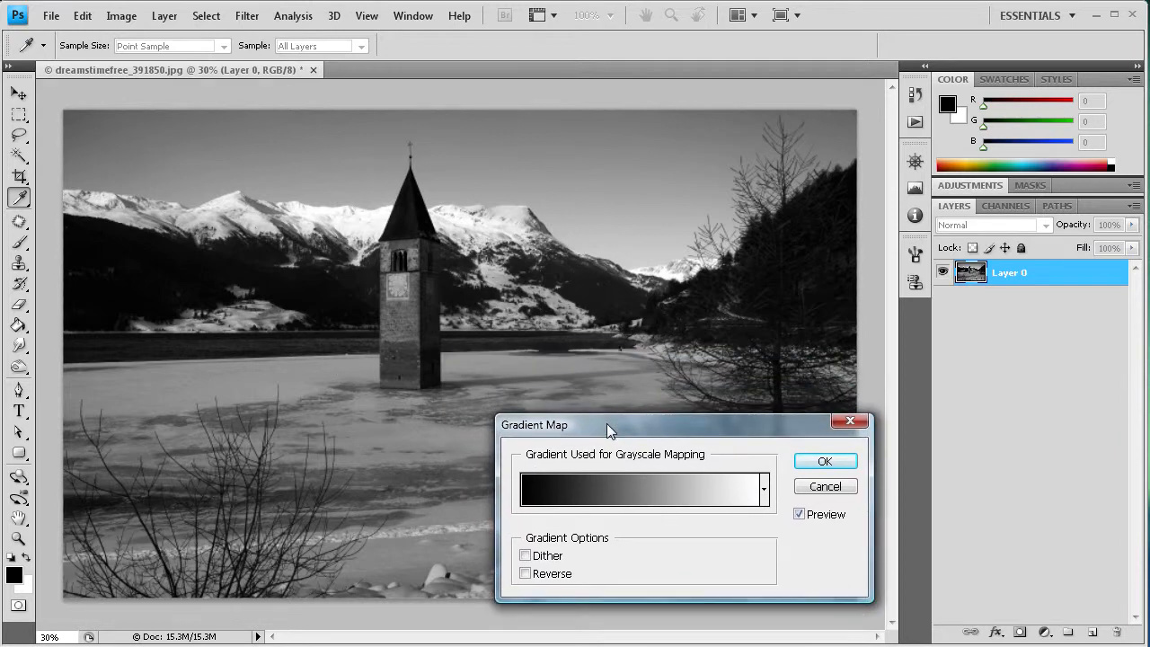
pyautogui.moveTo(611, 424); pyautogui.dragTo(720, 441)
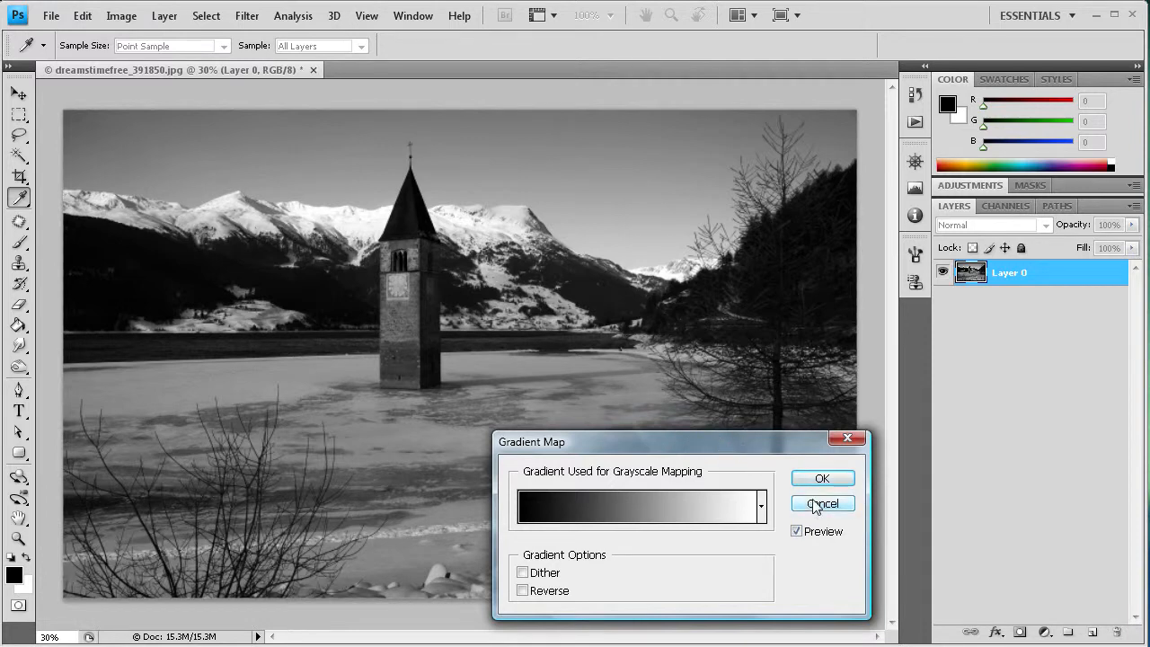
pyautogui.click(822, 503)
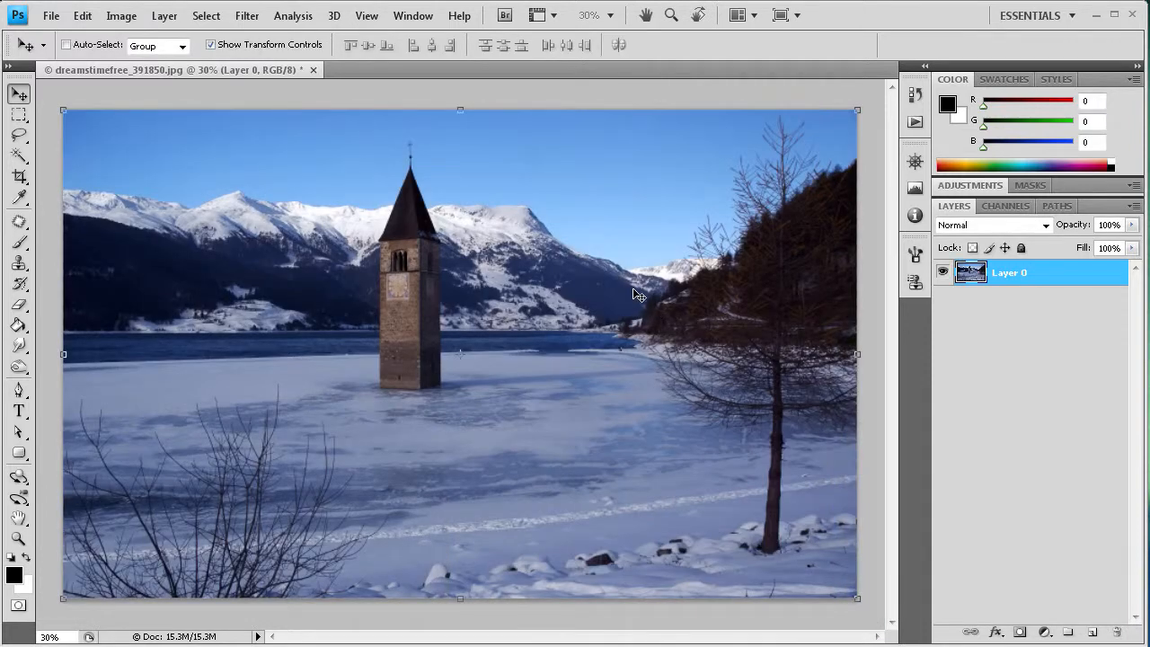
# Step: Open the Channel Mixer and turn the channel mix monochrome
pyautogui.click(121, 15)
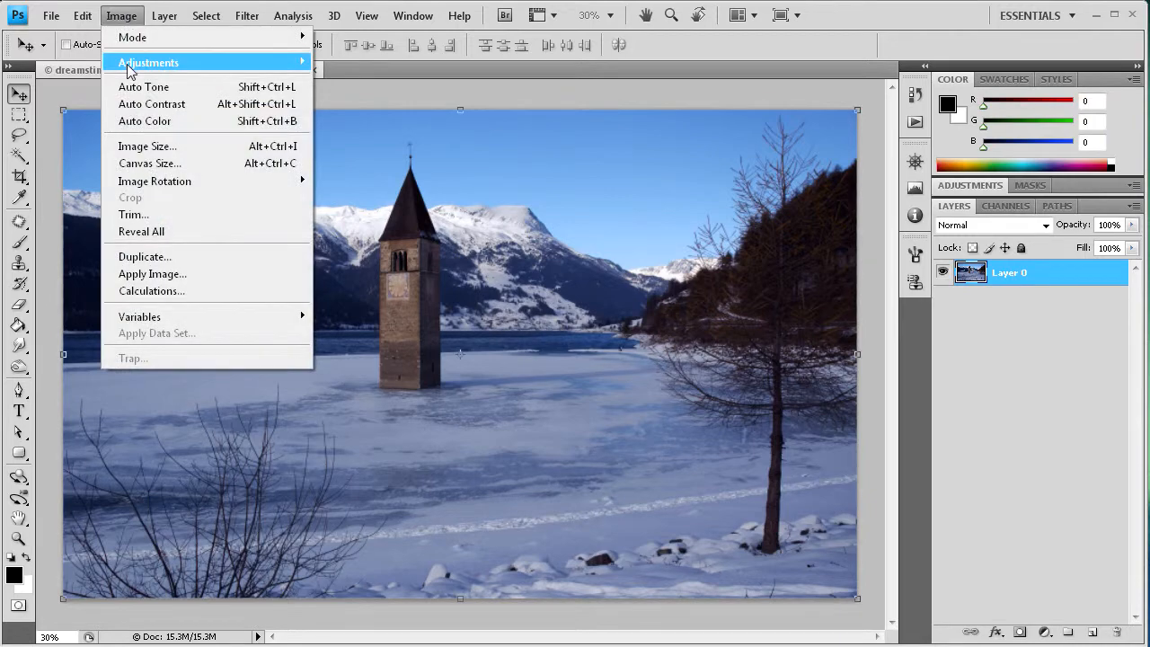
pyautogui.click(149, 62)
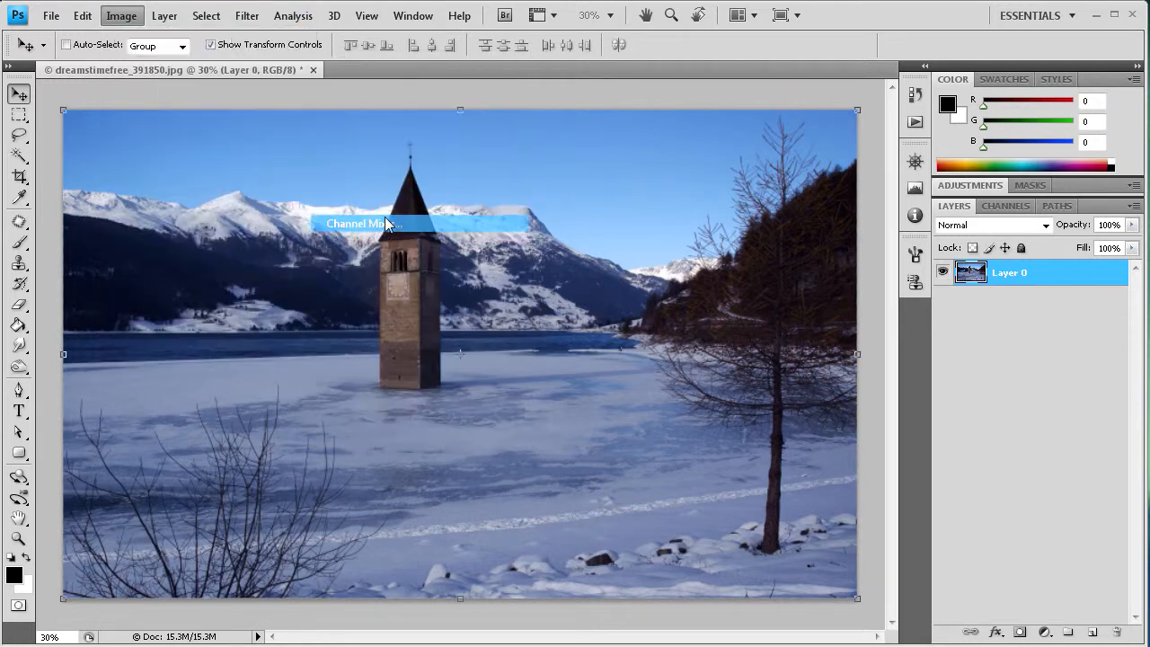
pyautogui.click(357, 223)
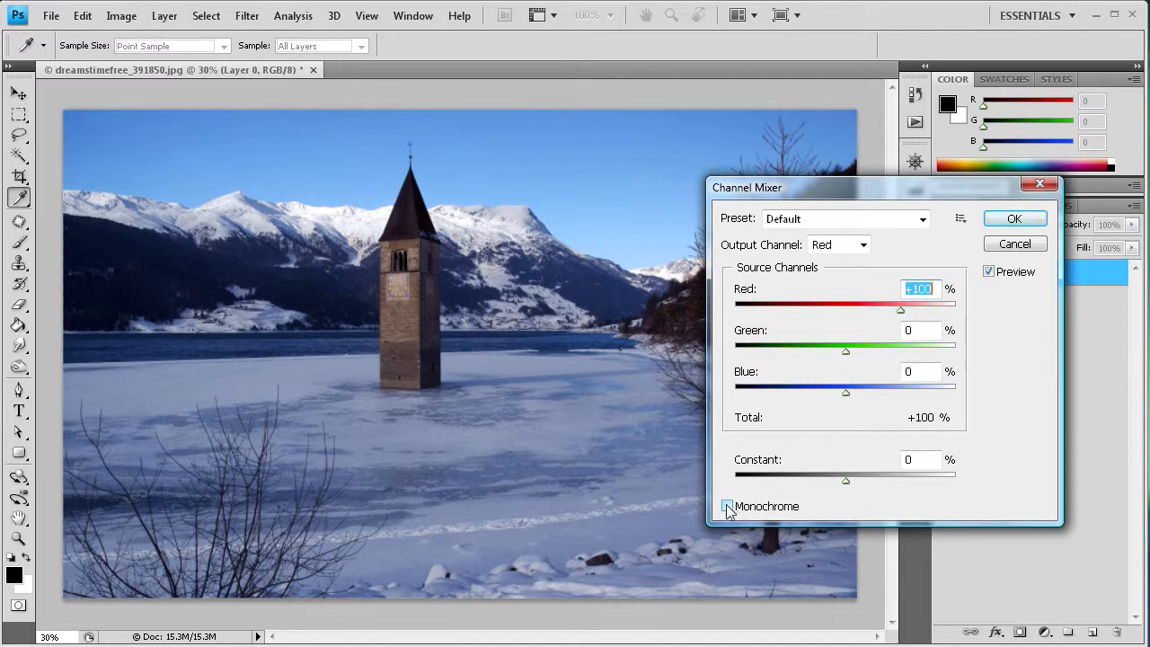
pyautogui.click(728, 506)
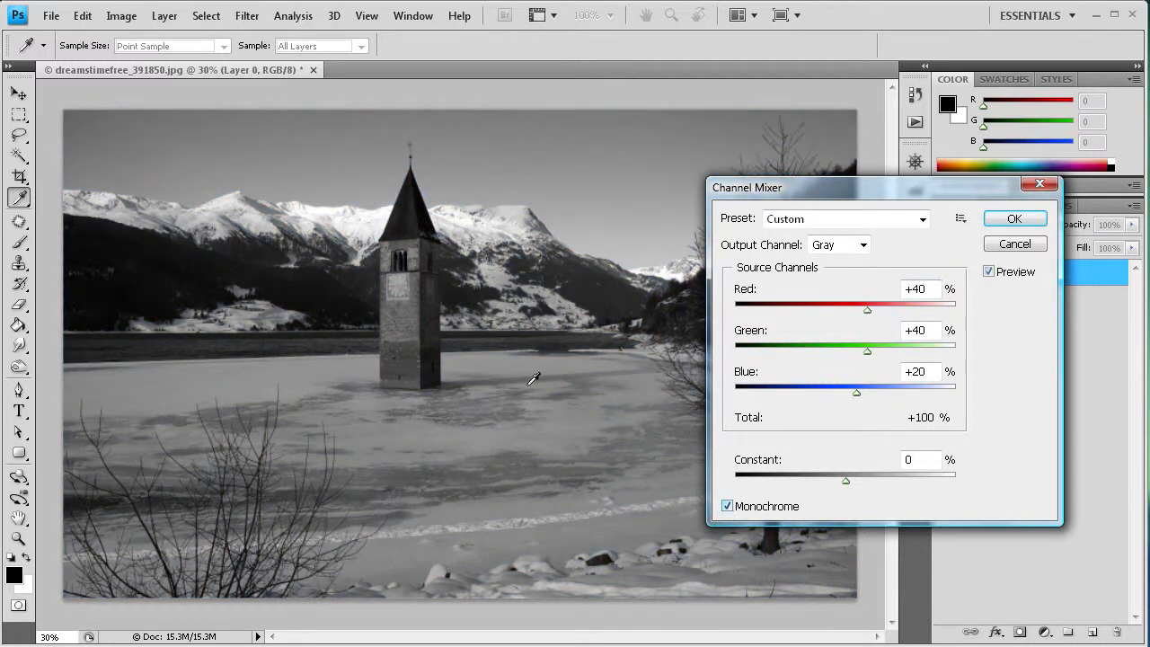
pyautogui.moveTo(309, 193)
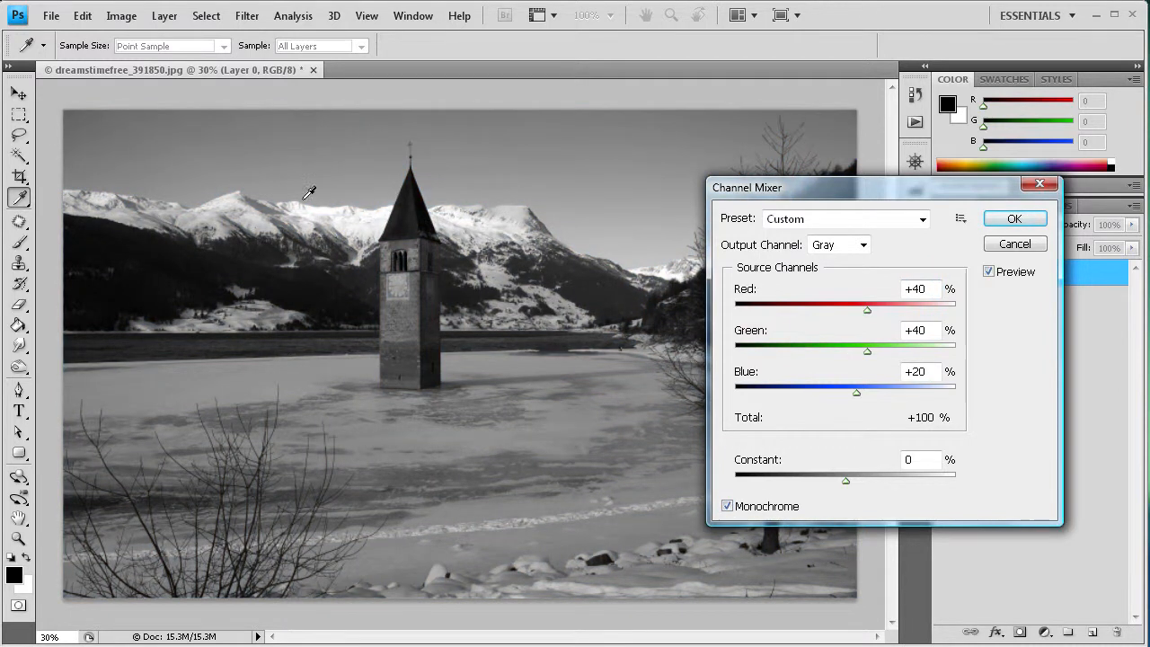
pyautogui.moveTo(747, 187); pyautogui.dragTo(805, 222)
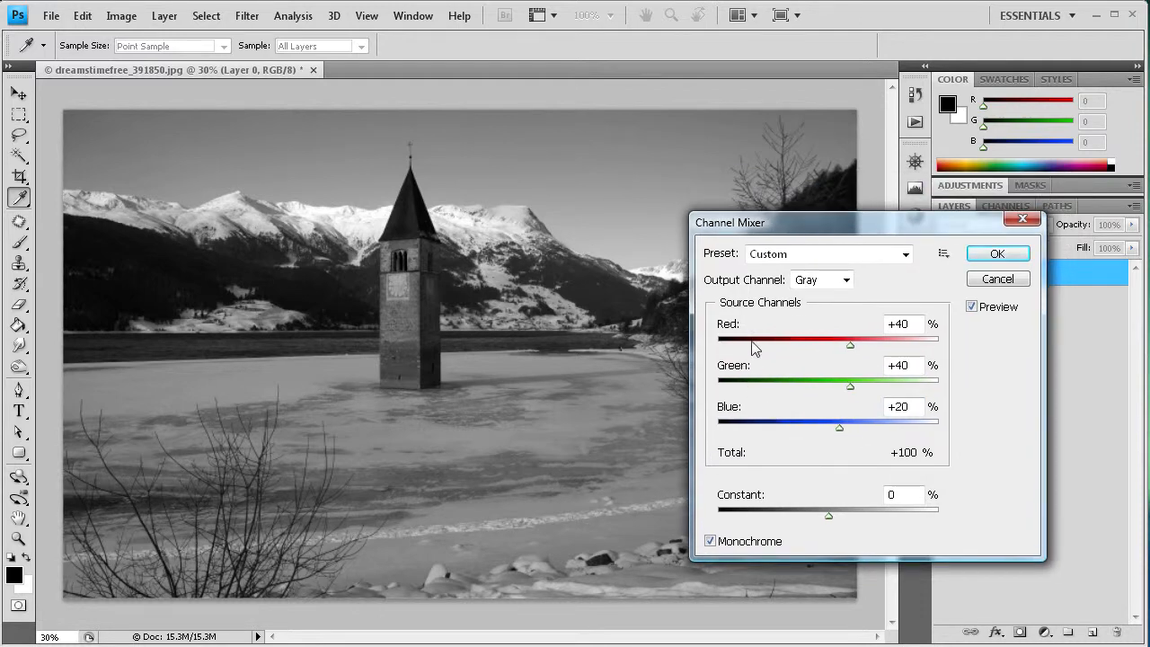
pyautogui.moveTo(764, 344)
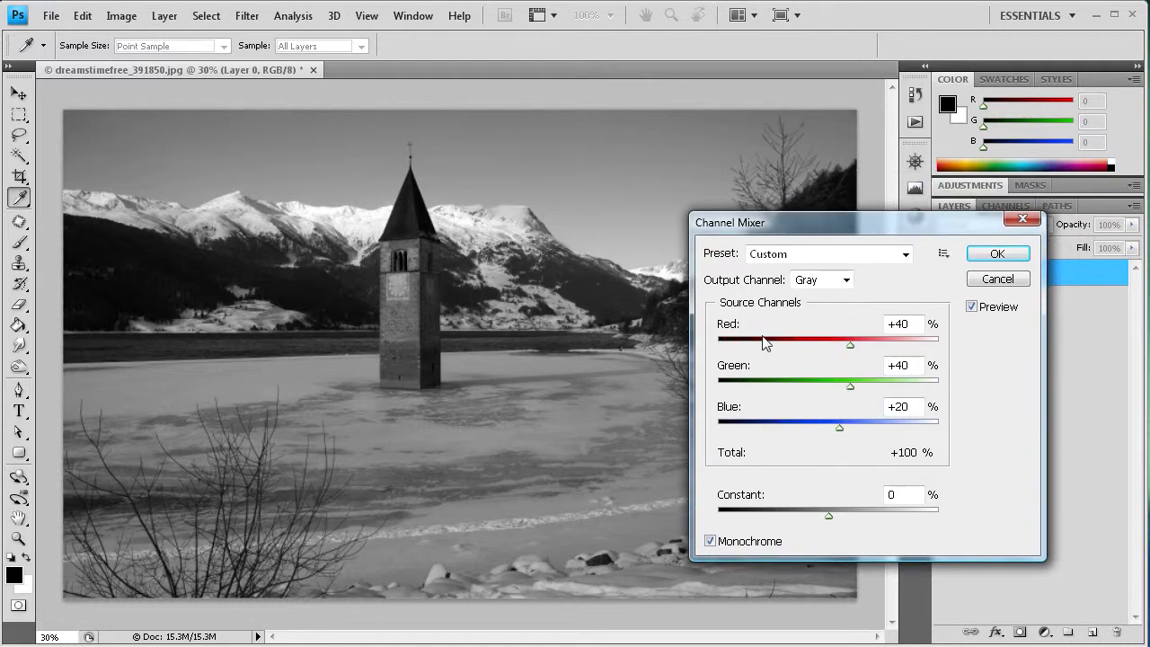
pyautogui.moveTo(377, 223)
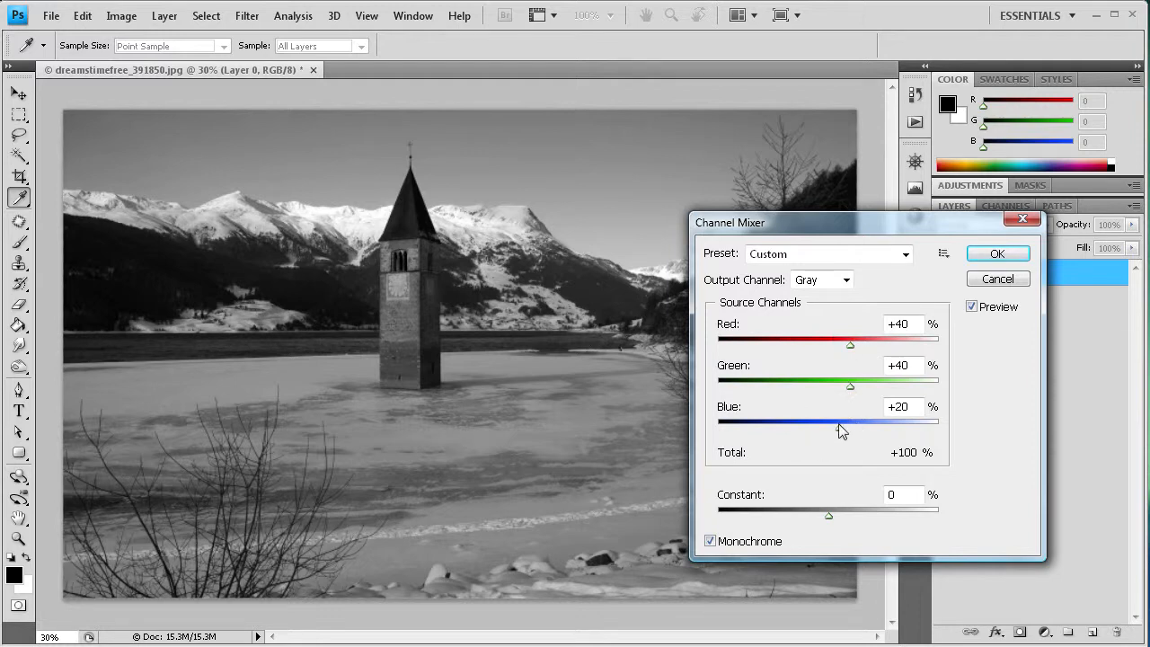
# Step: Tune the blue channel's share so the total is 100%, then cancel the Channel Mixer
pyautogui.moveTo(840, 421); pyautogui.dragTo(825, 421)
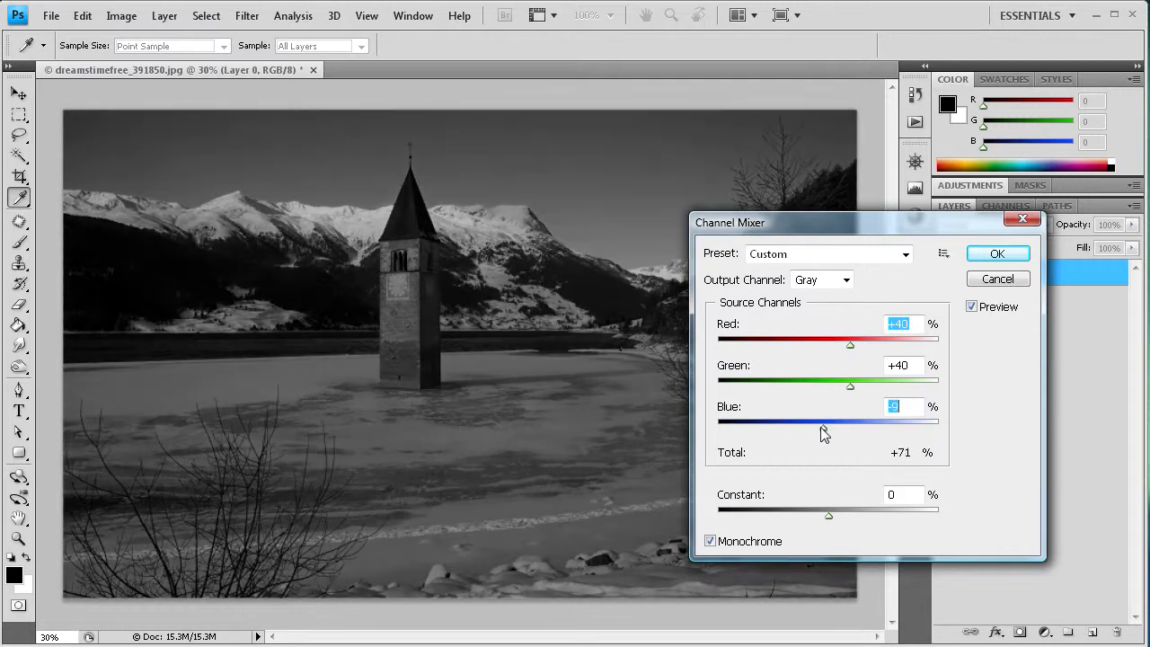
pyautogui.moveTo(824, 427); pyautogui.dragTo(816, 427)
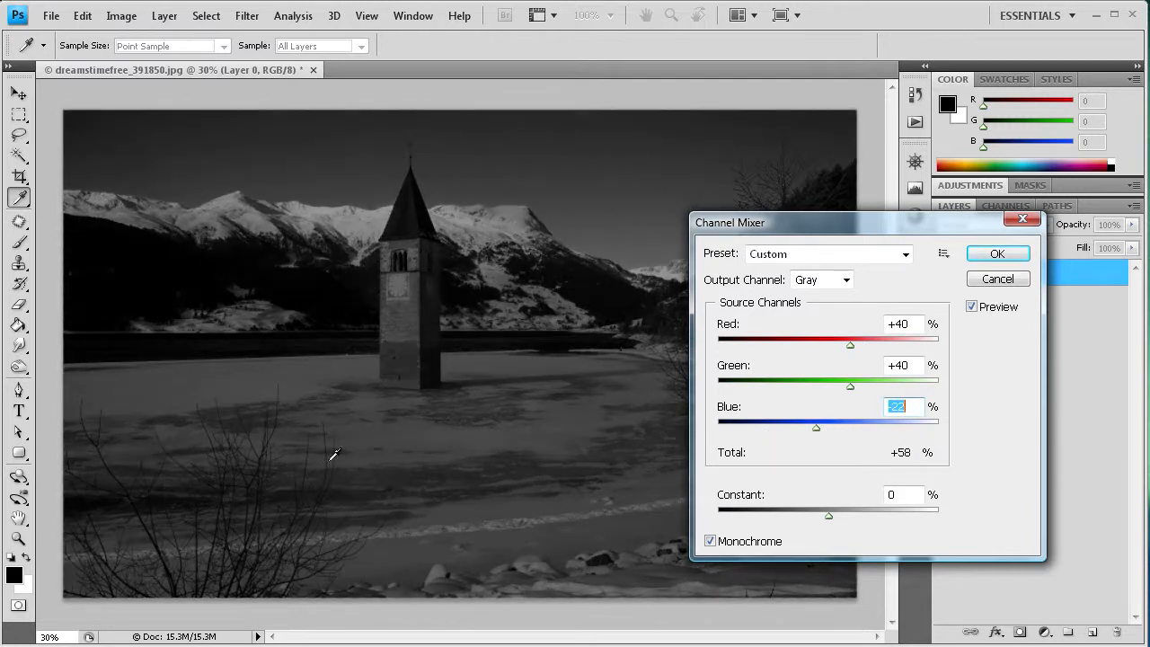
pyautogui.moveTo(816, 428); pyautogui.dragTo(836, 428)
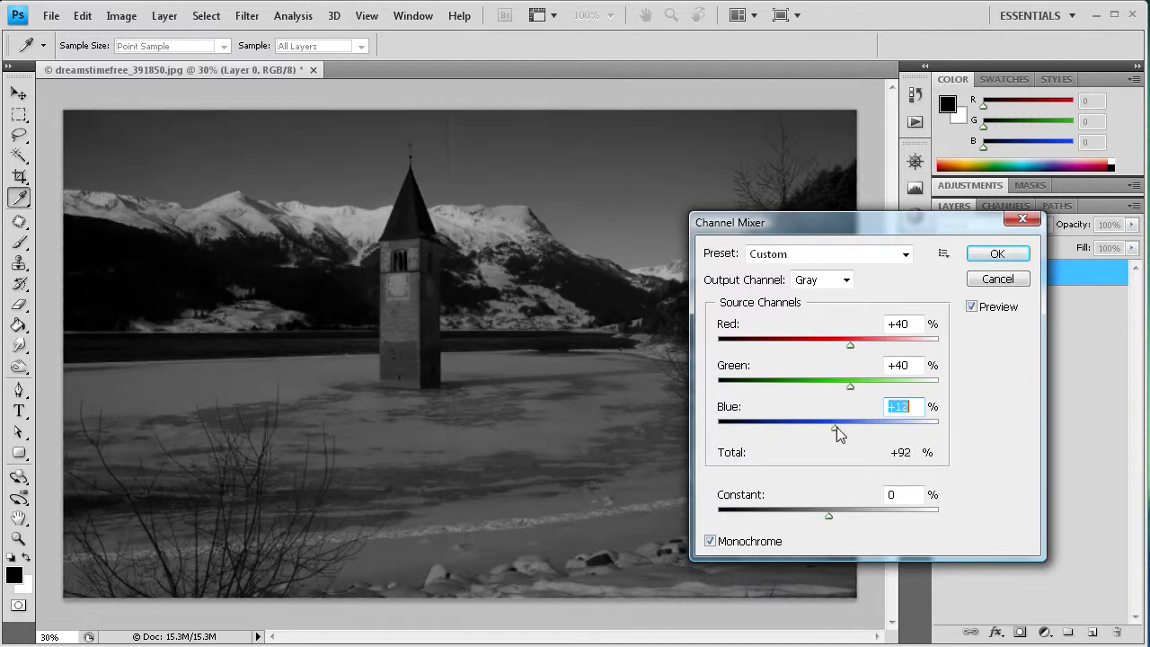
pyautogui.moveTo(835, 428); pyautogui.dragTo(872, 429)
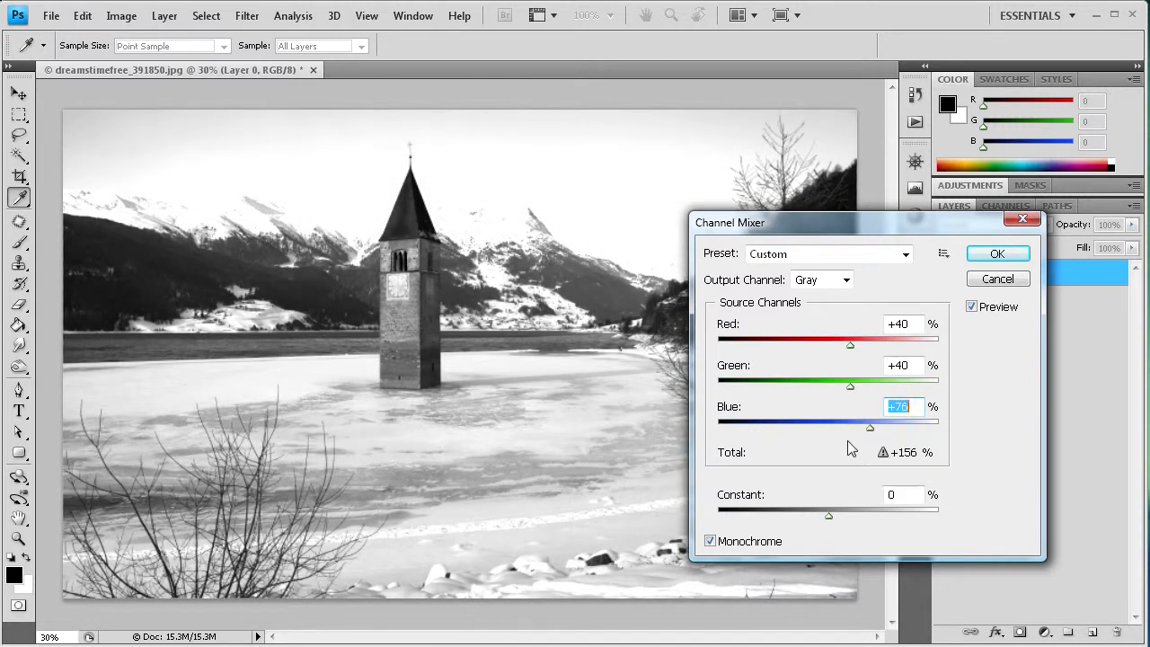
pyautogui.moveTo(869, 427); pyautogui.dragTo(841, 428)
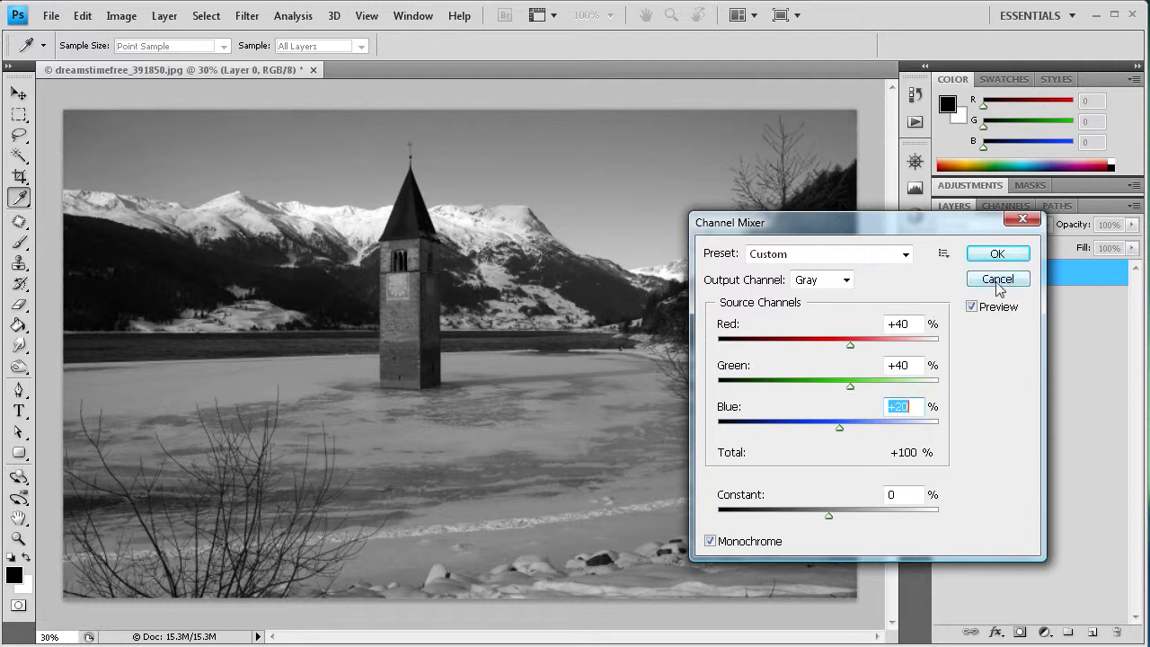
pyautogui.click(997, 278)
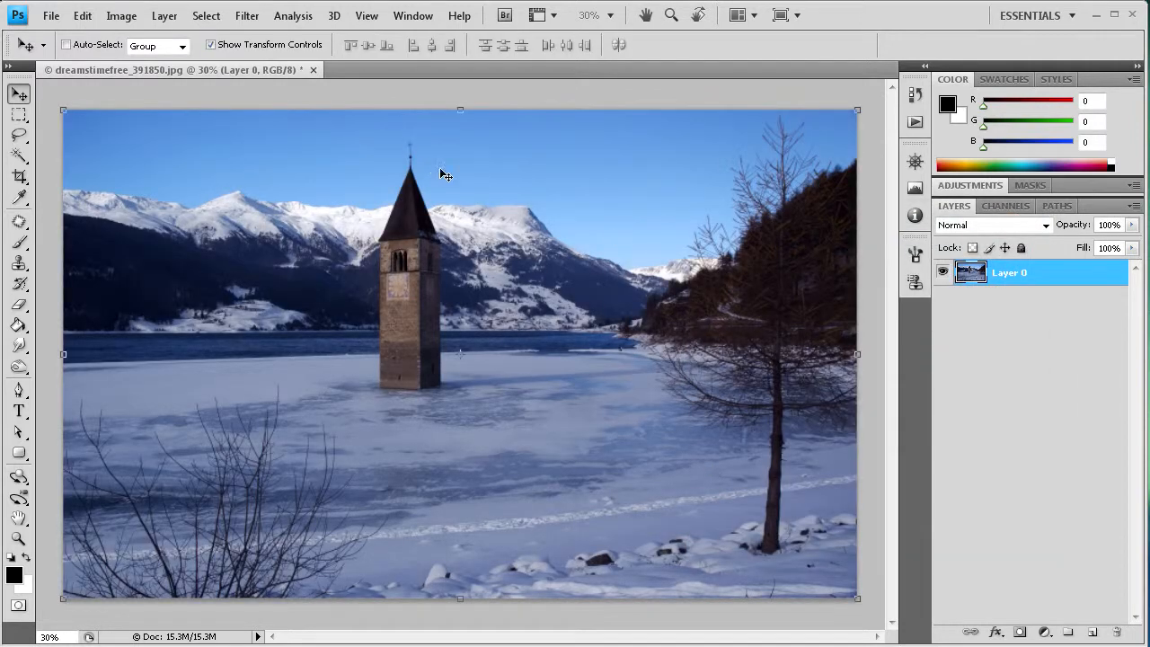
# Step: Convert the image to Grayscale mode, discarding the colour information
pyautogui.click(121, 15)
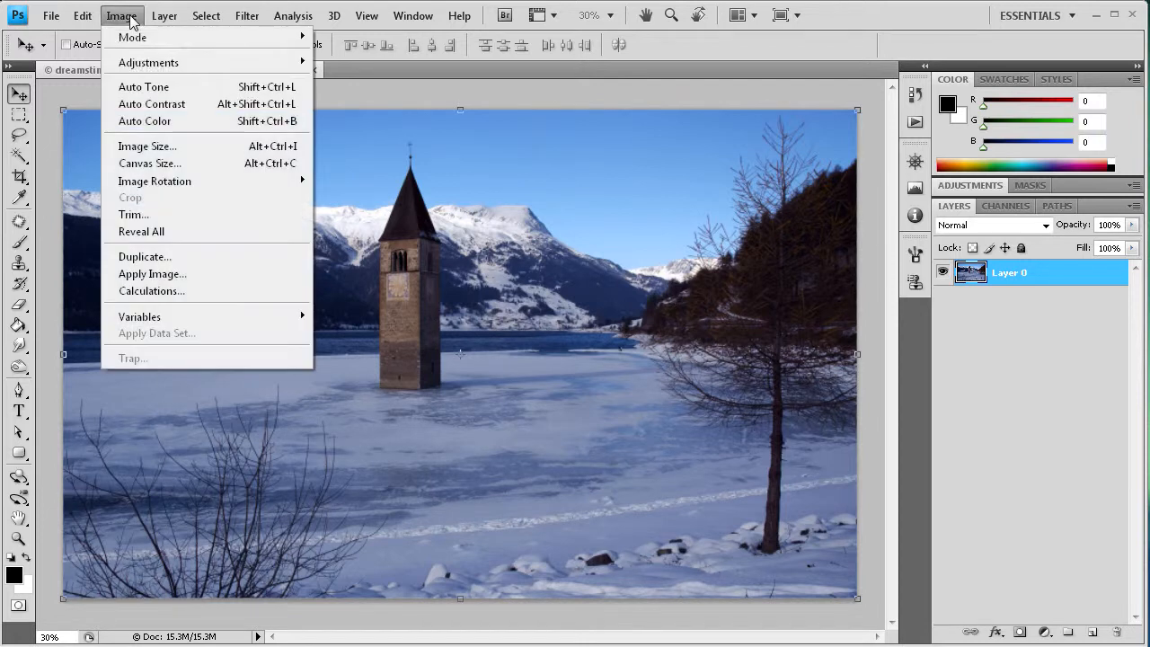
pyautogui.moveTo(132, 37)
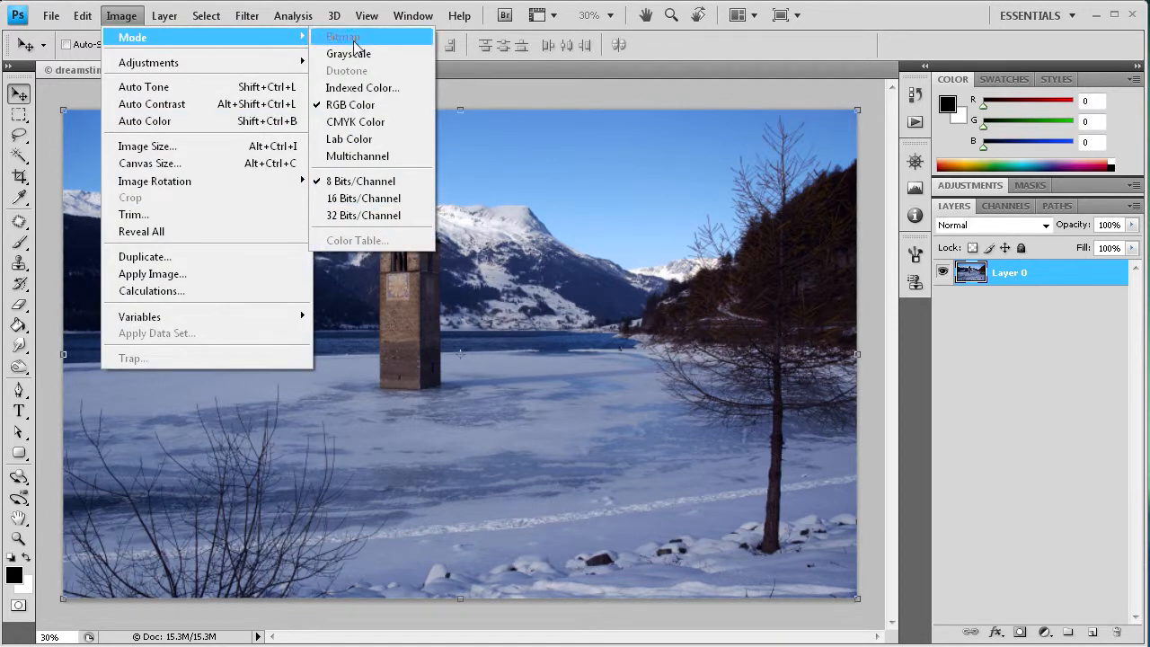
pyautogui.click(349, 53)
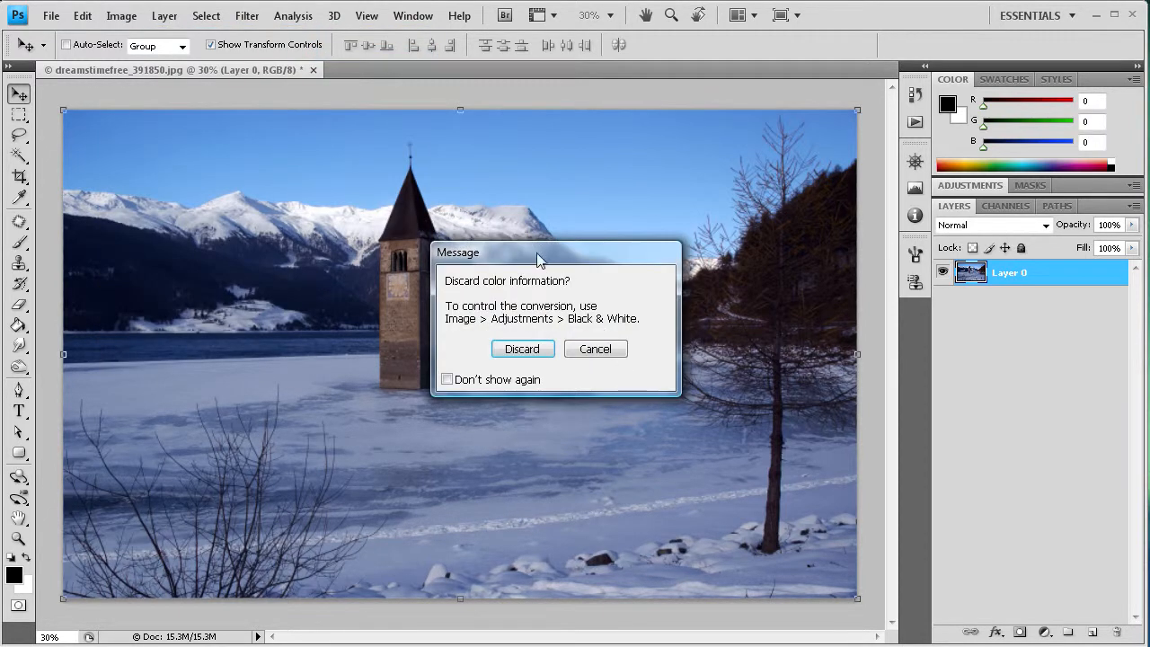
pyautogui.moveTo(550, 254)
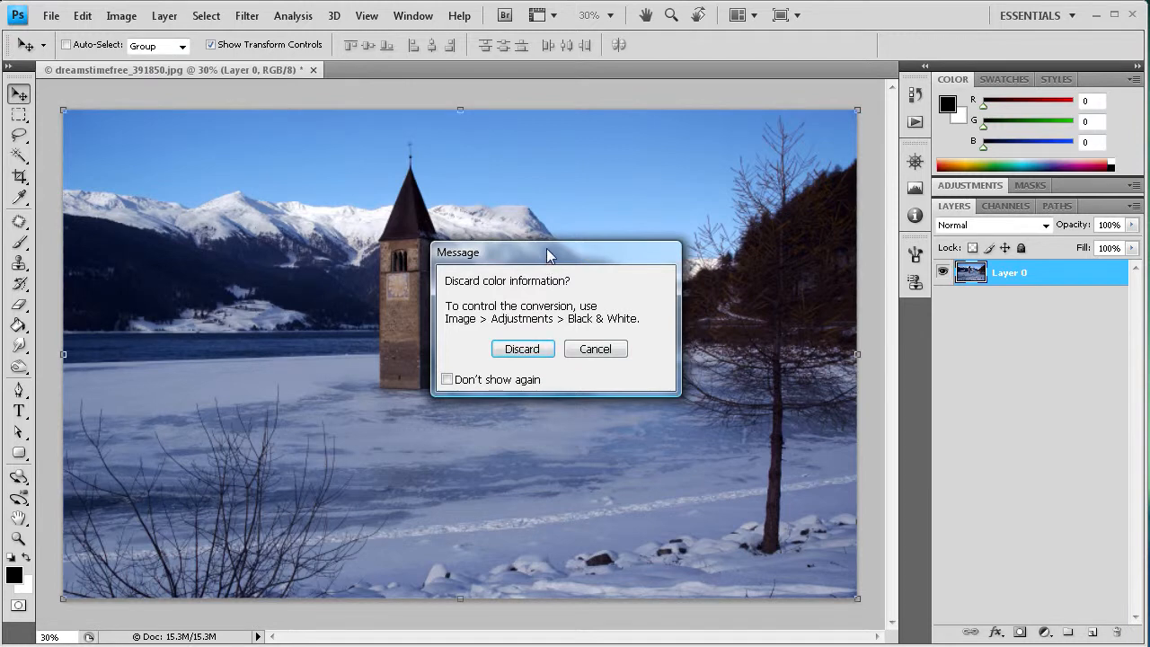
pyautogui.moveTo(441, 251)
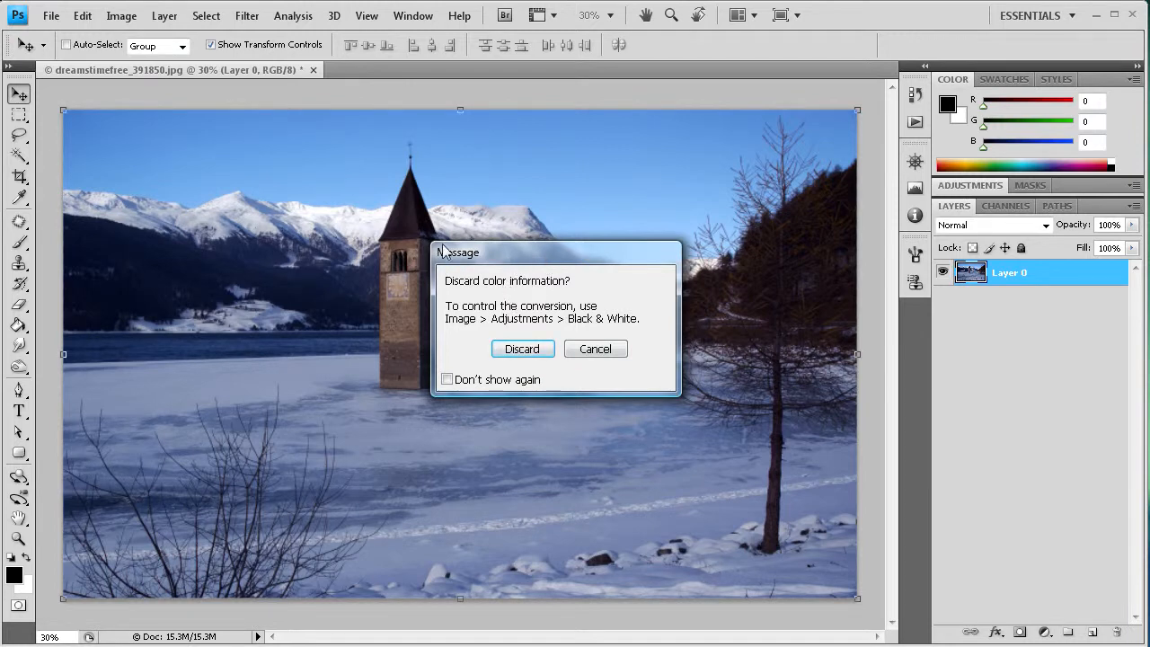
pyautogui.moveTo(520, 265)
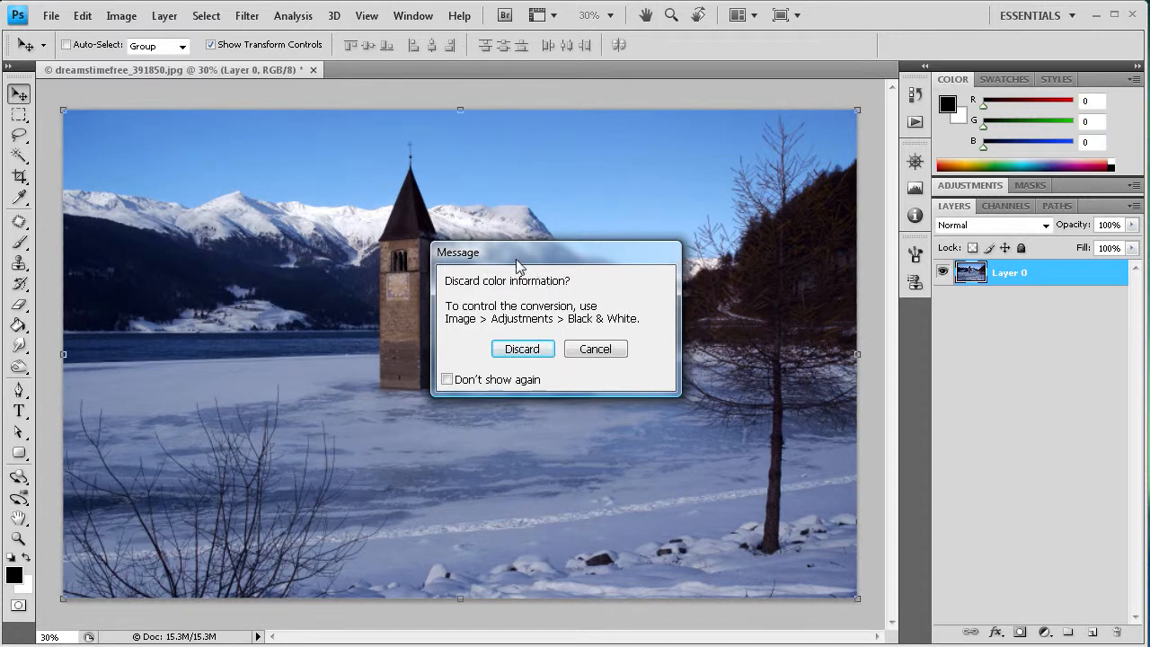
pyautogui.moveTo(517, 265); pyautogui.dragTo(454, 297)
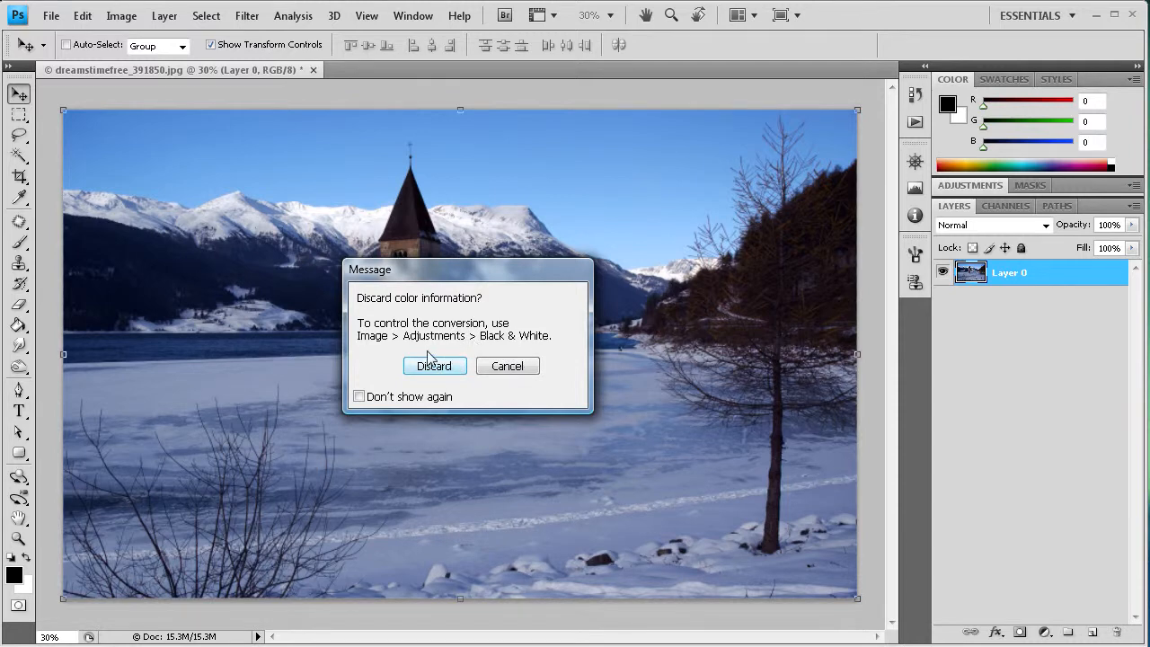
pyautogui.moveTo(306, 326)
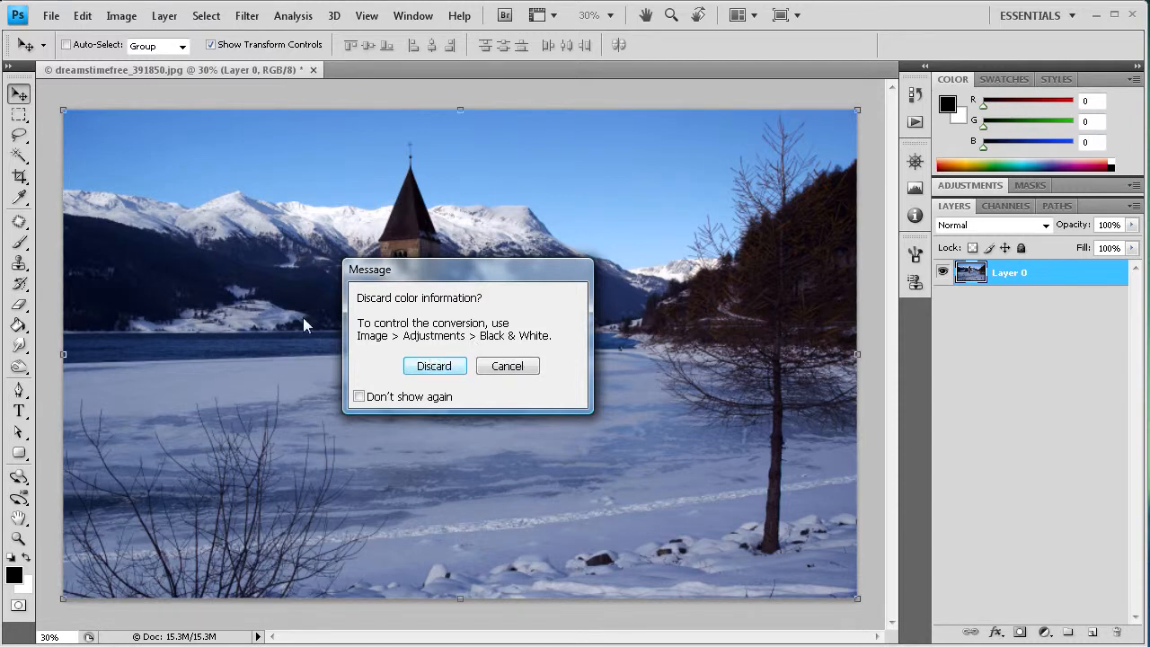
pyautogui.moveTo(234, 260)
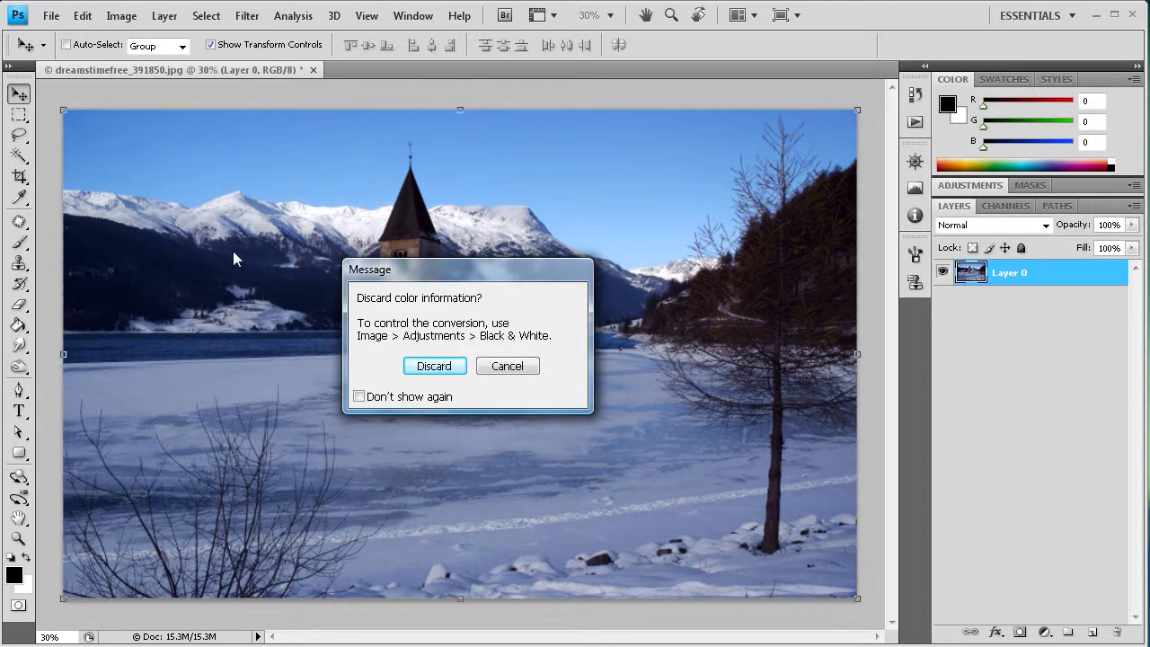
pyautogui.moveTo(377, 269)
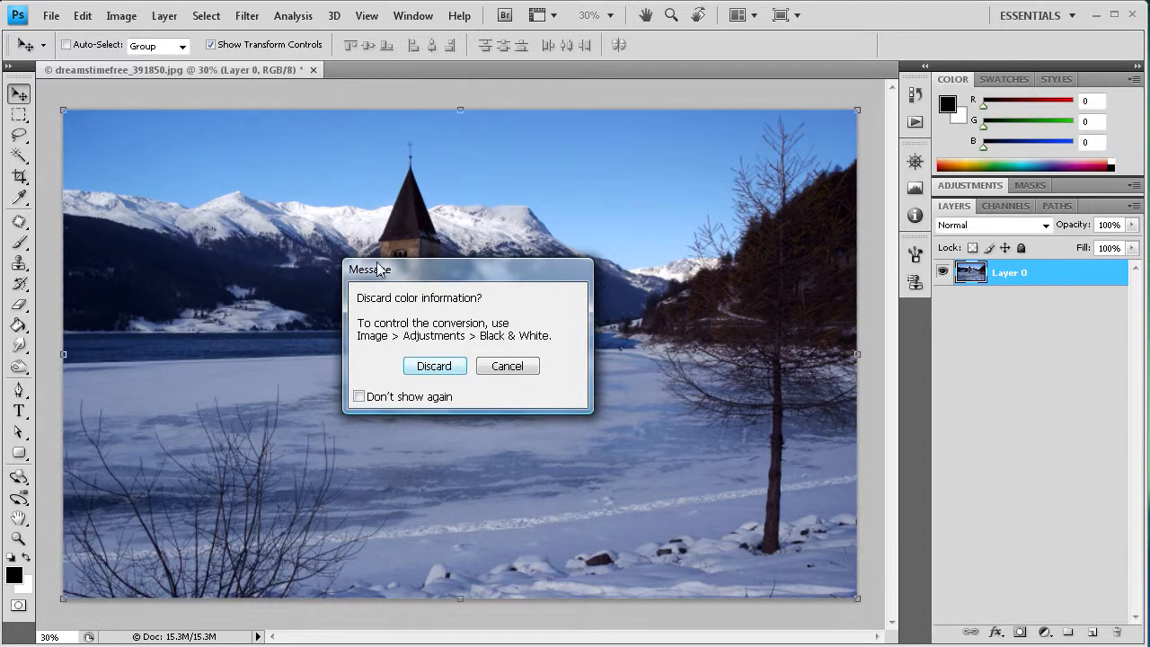
pyautogui.moveTo(505, 406)
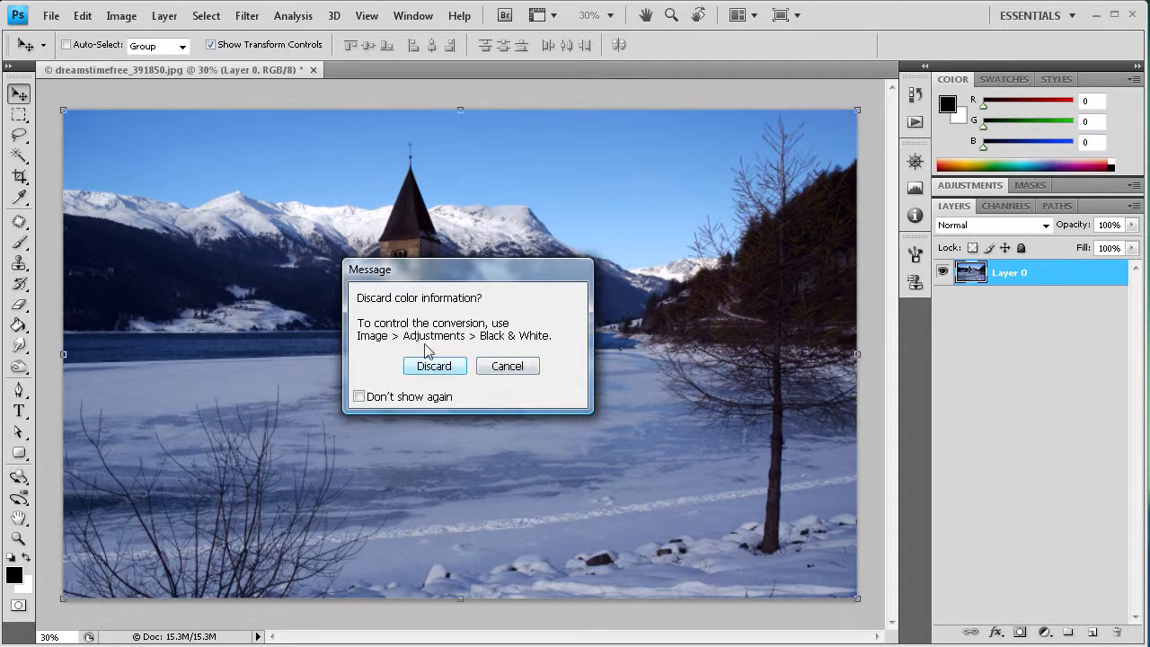
pyautogui.moveTo(412, 322)
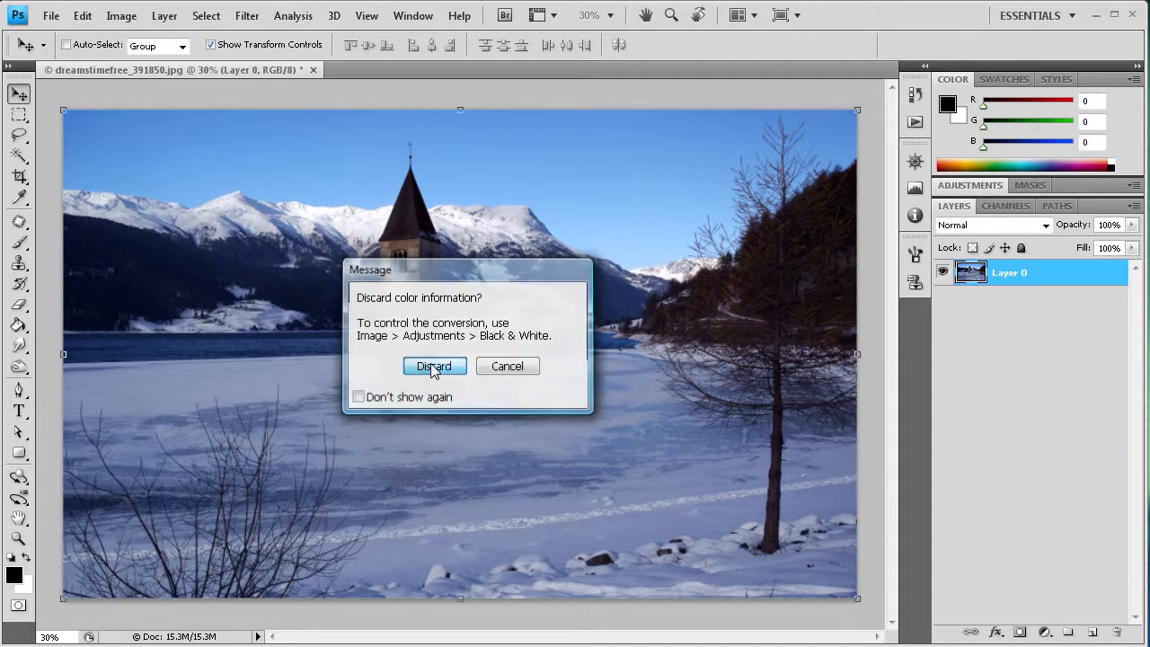
pyautogui.click(434, 366)
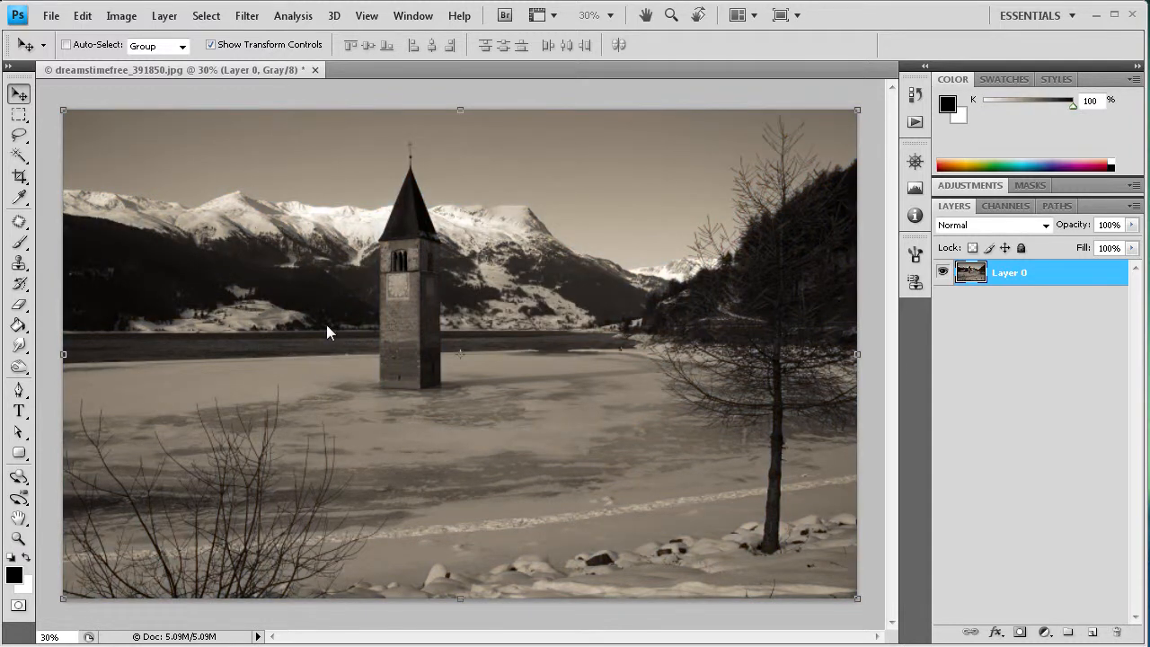
pyautogui.click(121, 15)
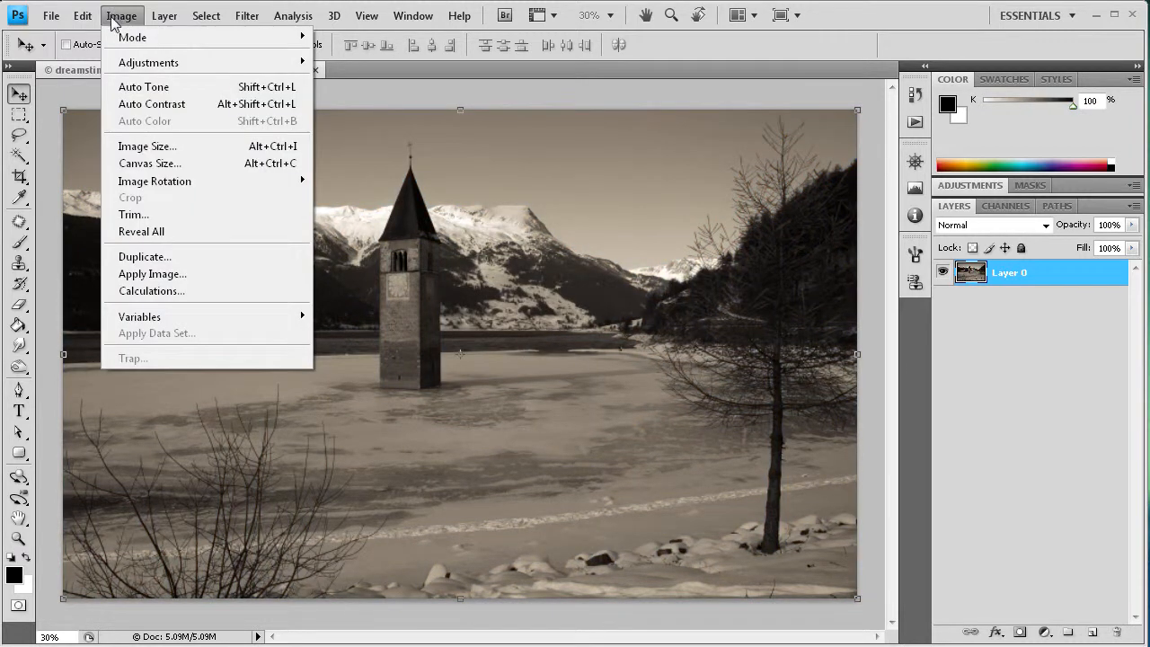
pyautogui.click(82, 15)
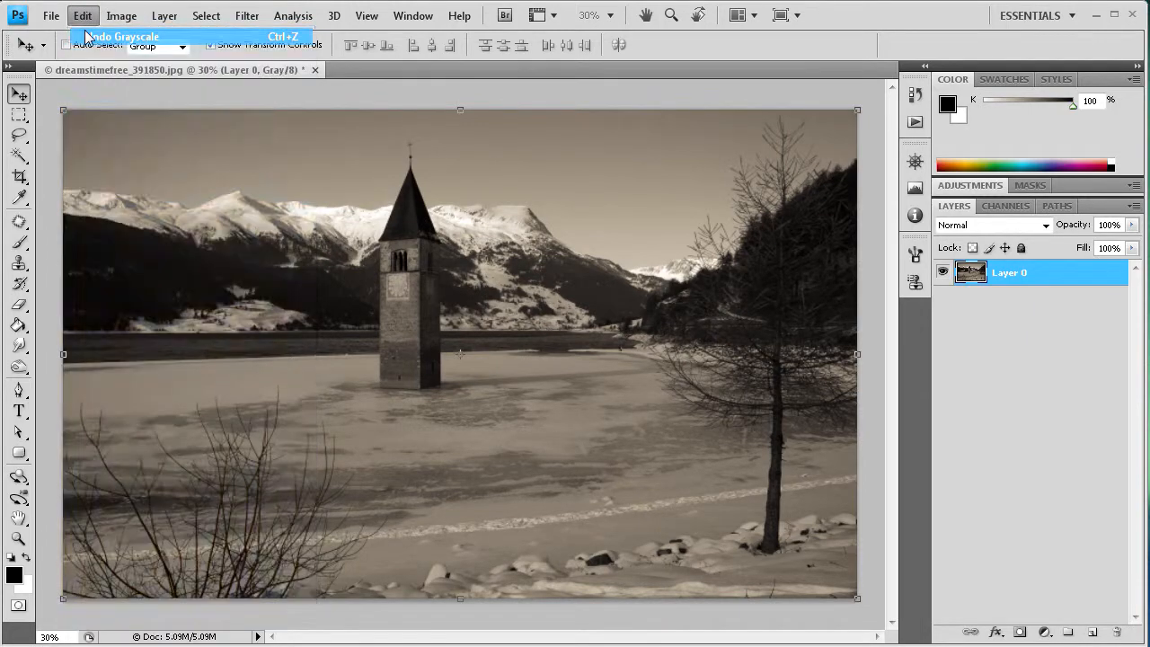
# Step: Undo the Grayscale mode conversion, restoring the lake photo's RGB colour
pyautogui.click(120, 36)
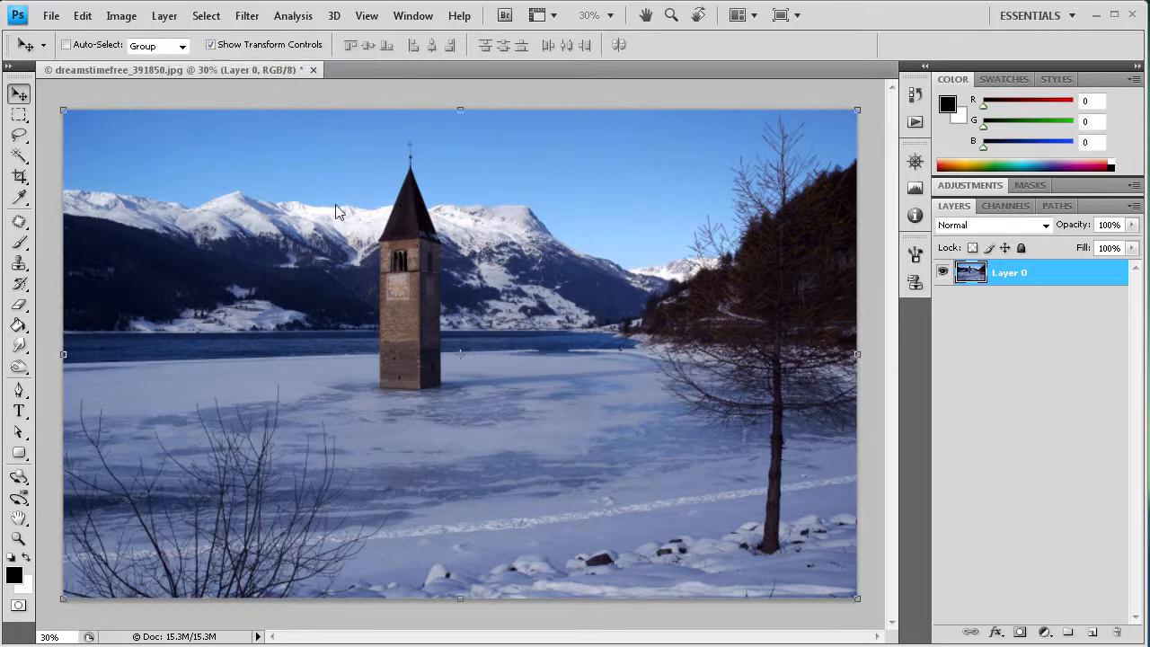
pyautogui.click(120, 16)
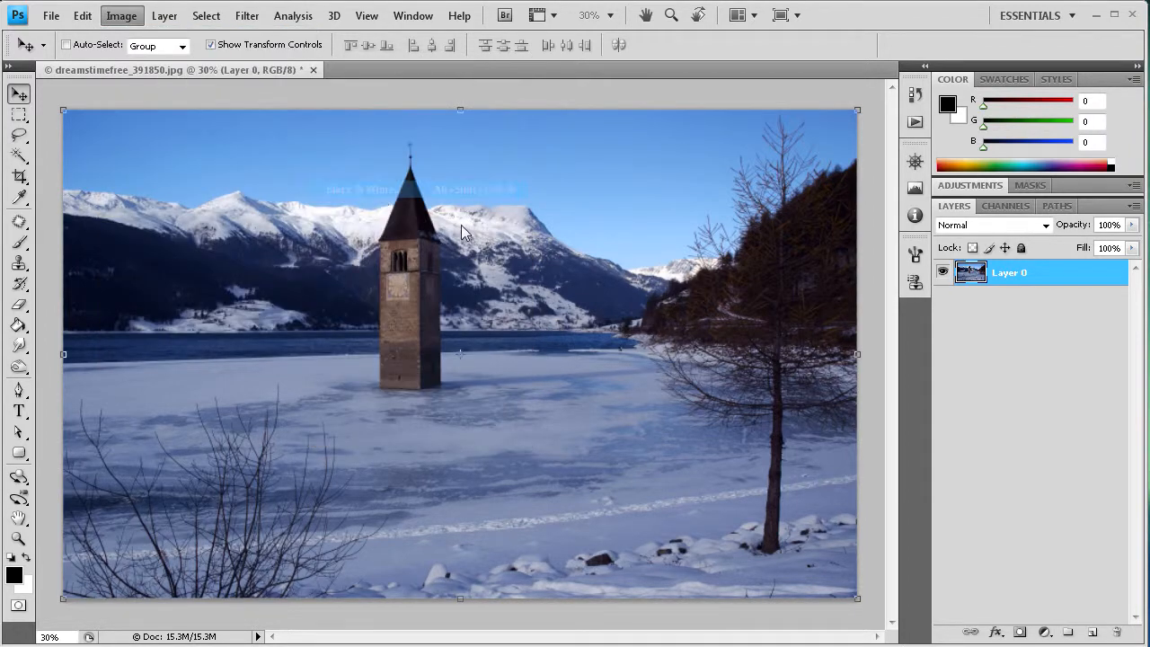
# Step: Preview a Black and White conversion with lowered blue weighting, then cancel it
pyautogui.click(121, 15)
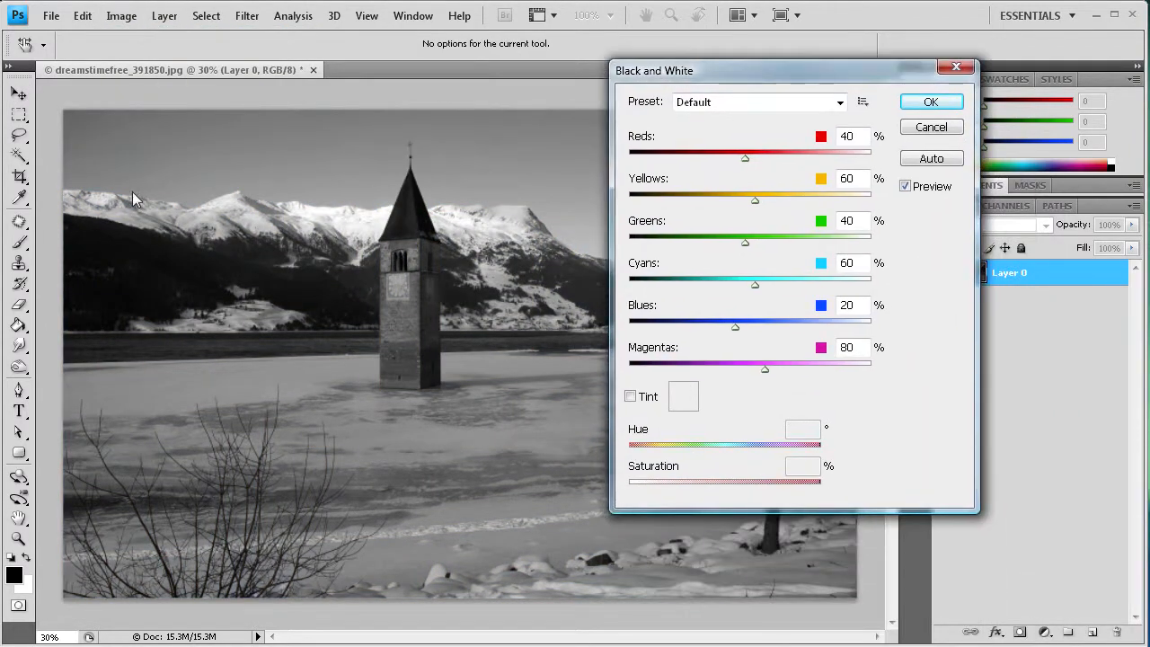
pyautogui.moveTo(655, 70); pyautogui.dragTo(624, 140)
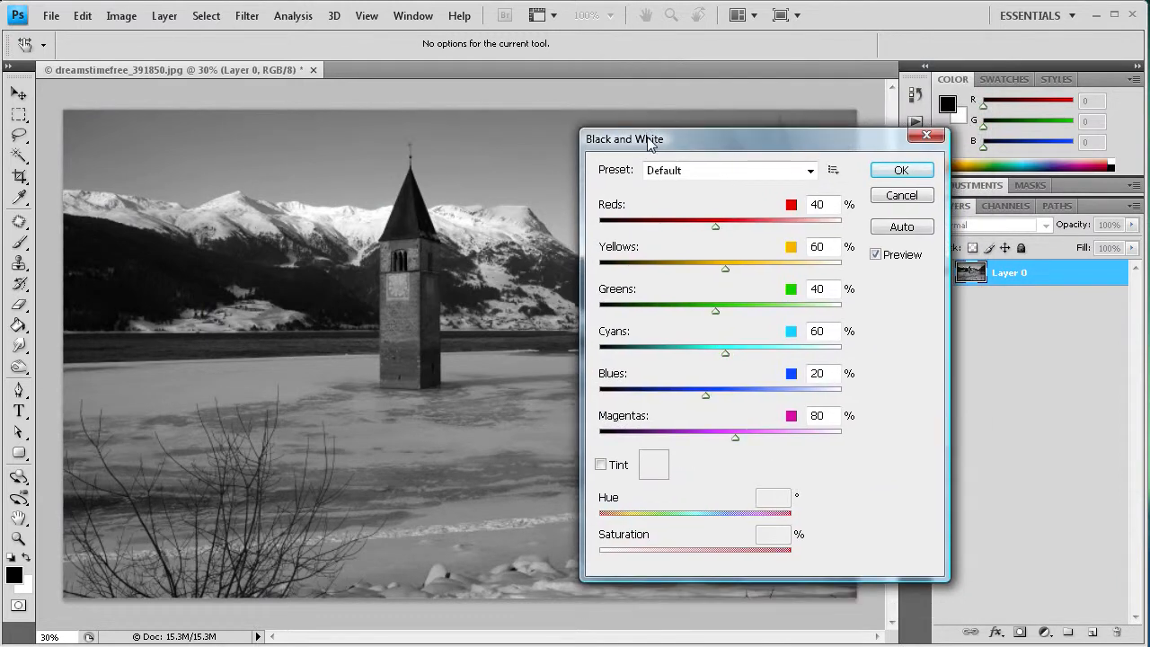
pyautogui.moveTo(667, 175)
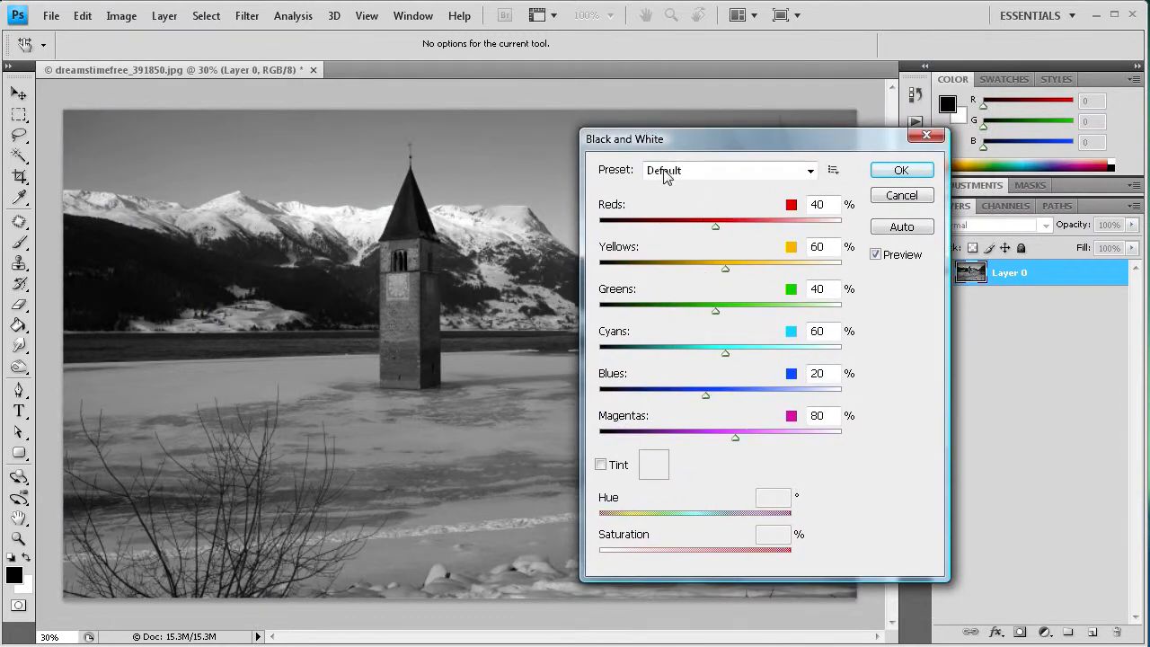
pyautogui.moveTo(701, 405)
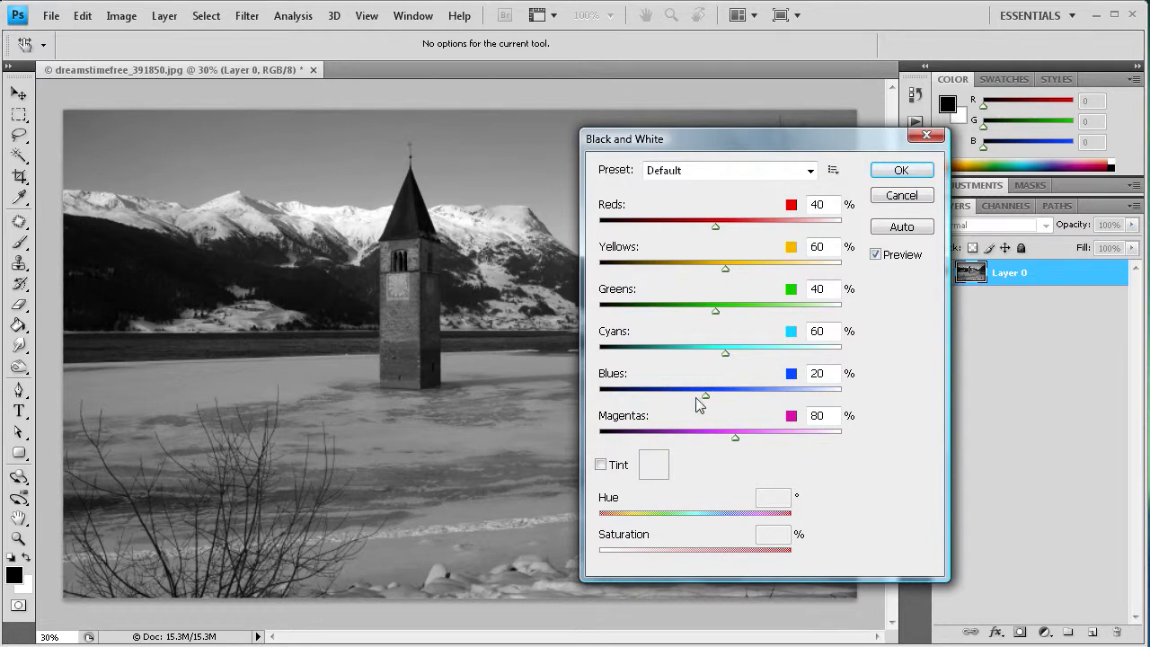
pyautogui.moveTo(640, 332)
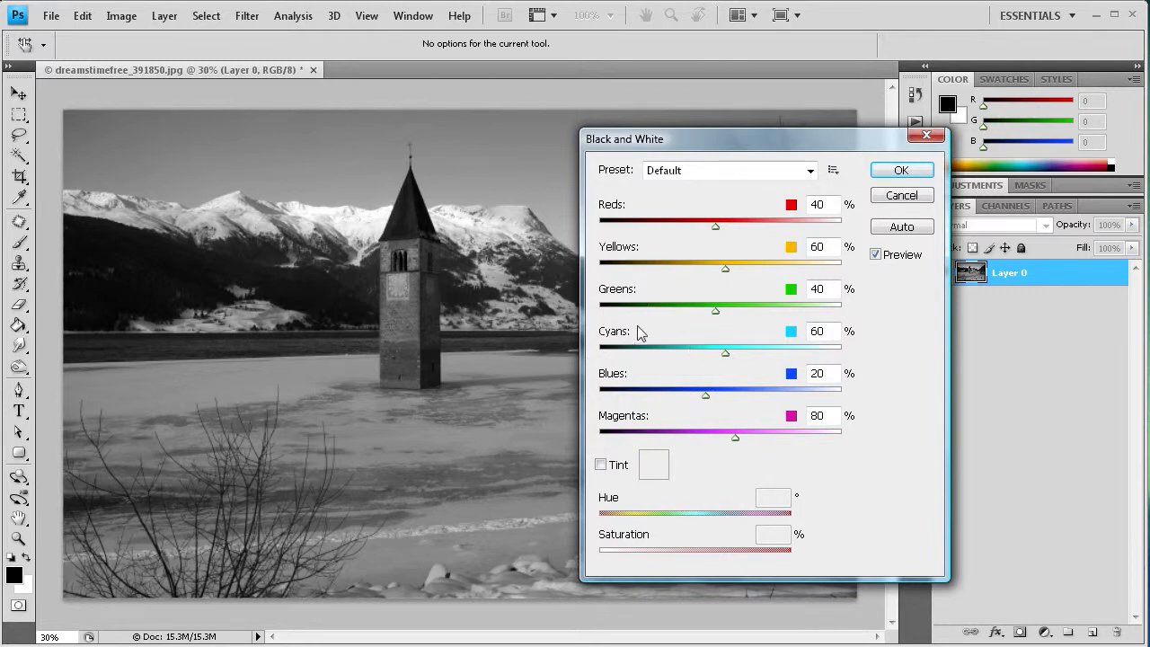
pyautogui.moveTo(706, 395); pyautogui.dragTo(697, 394)
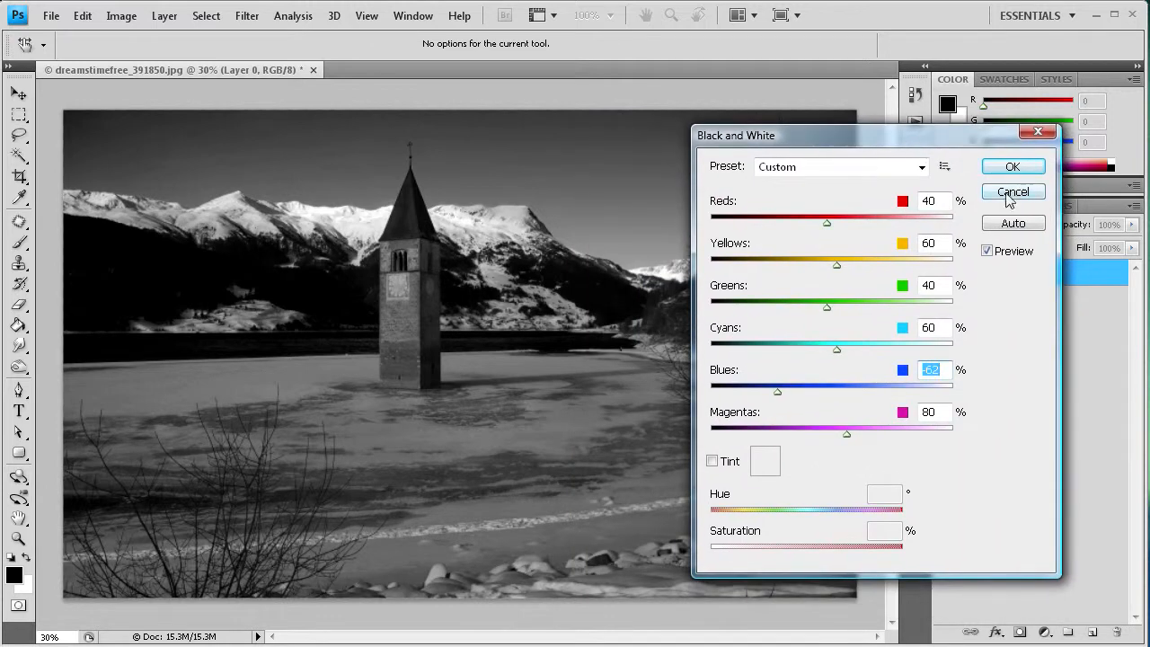
pyautogui.moveTo(881, 139)
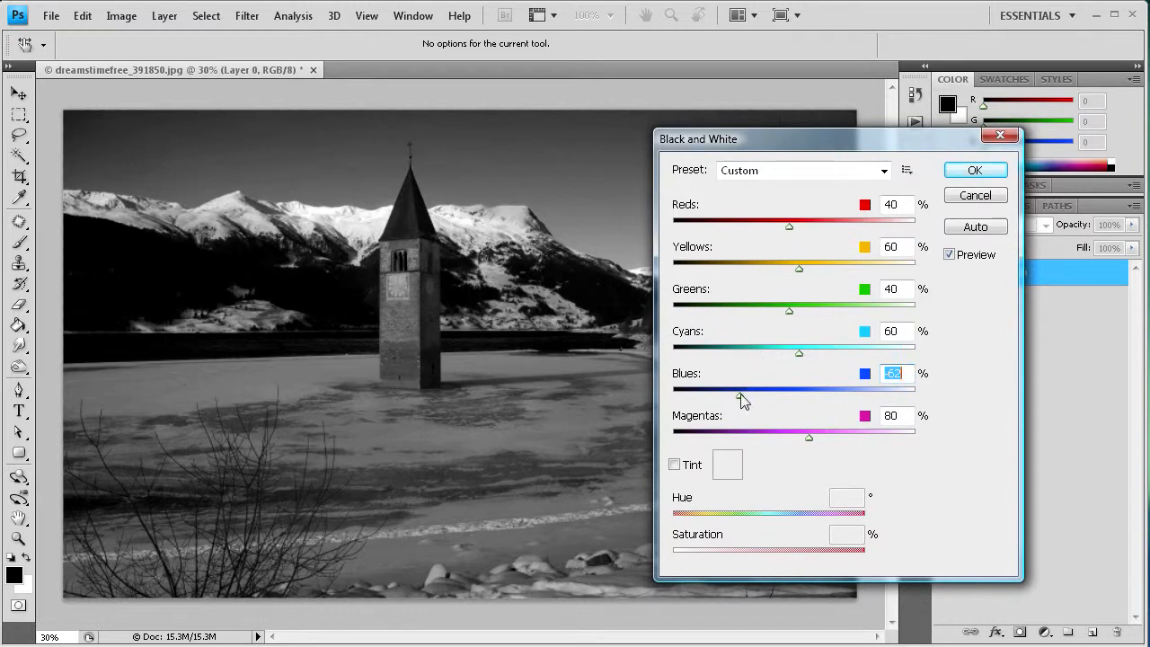
pyautogui.moveTo(742, 400)
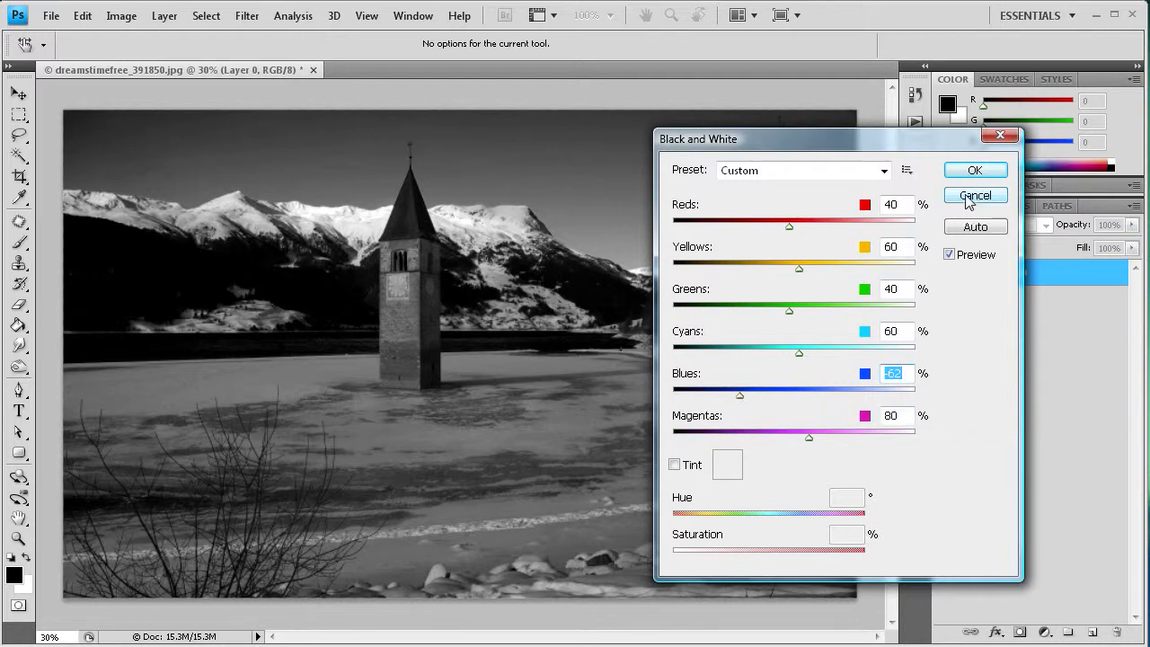
pyautogui.click(975, 195)
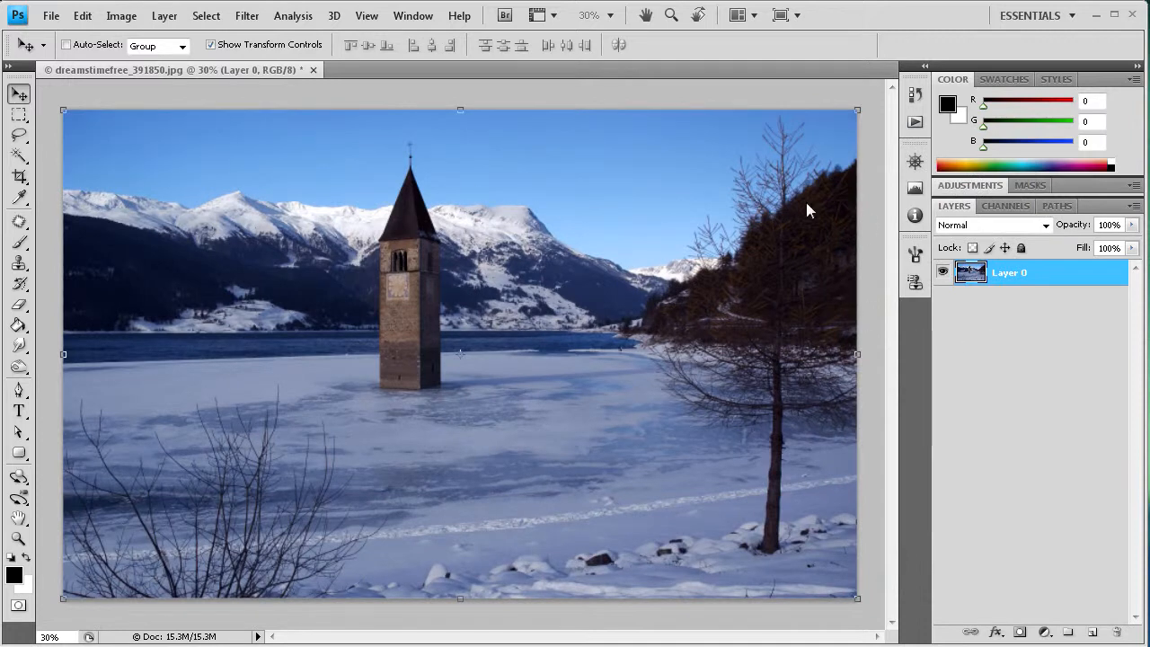
pyautogui.click(121, 15)
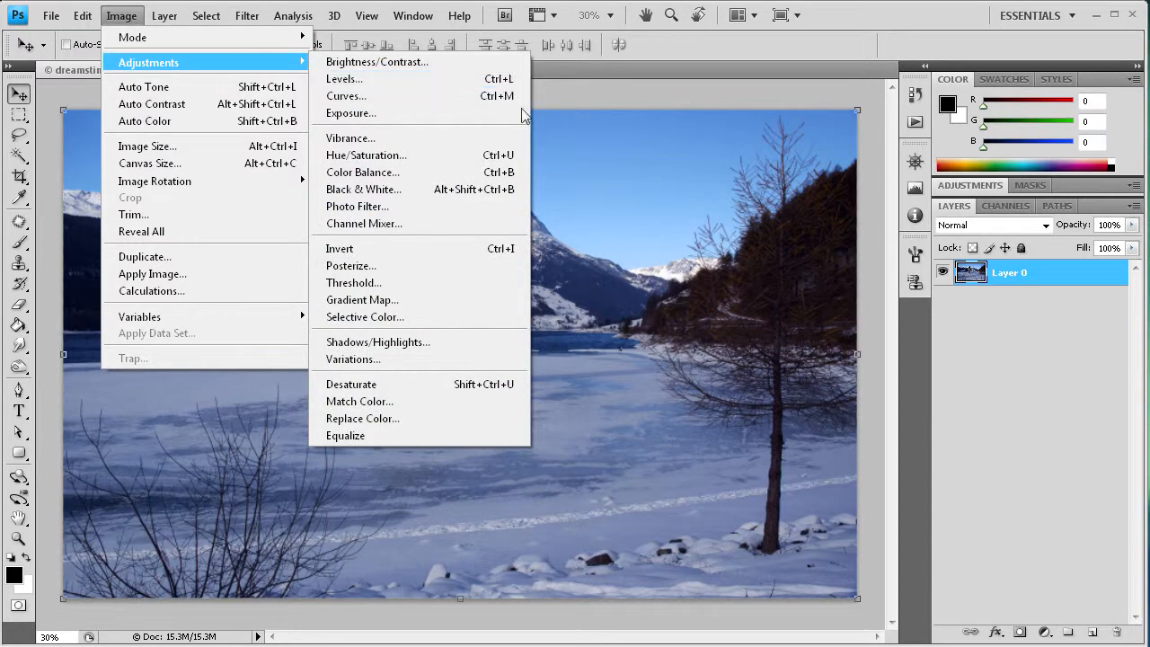
pyautogui.click(365, 155)
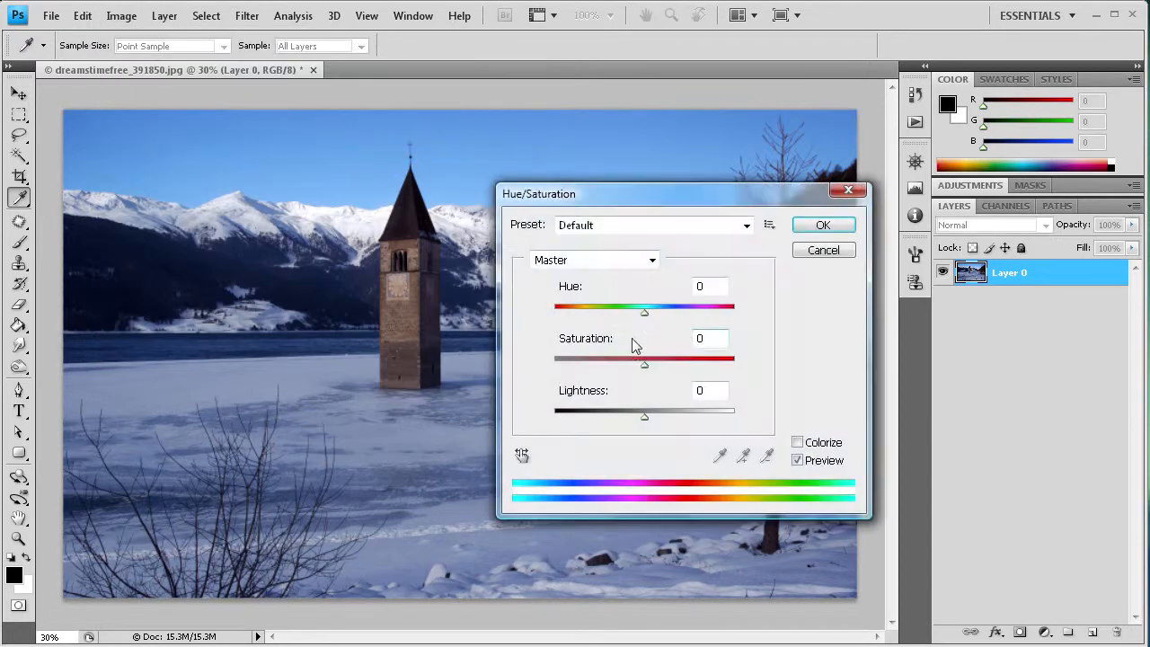
pyautogui.moveTo(644, 360); pyautogui.dragTo(554, 361)
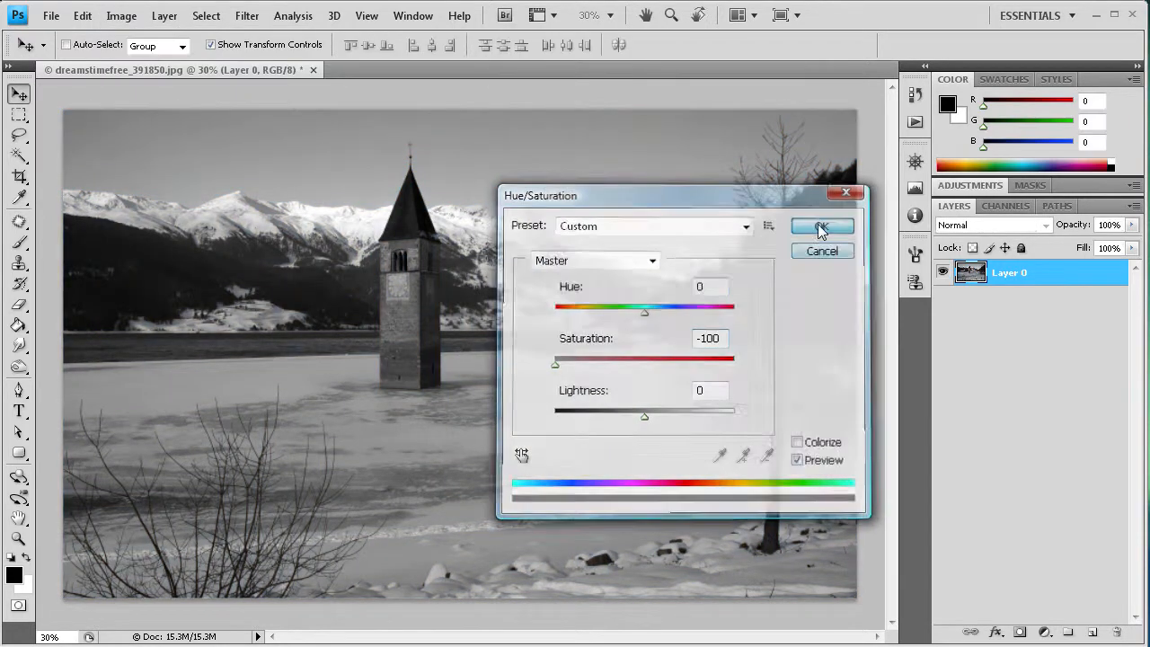
pyautogui.click(821, 225)
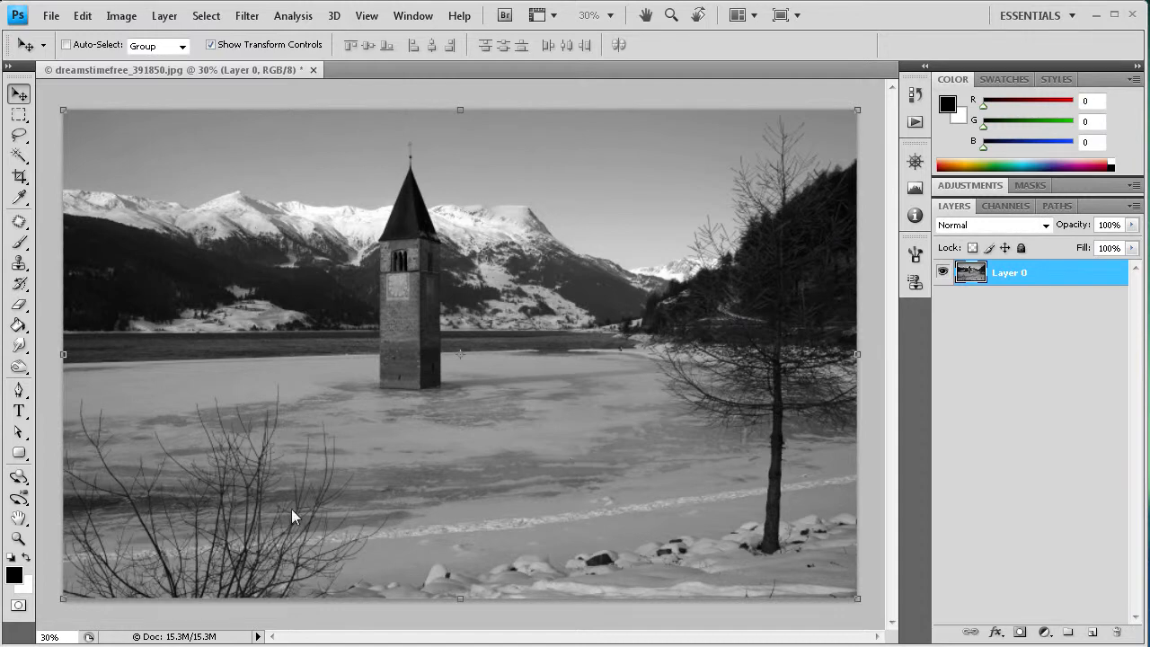
pyautogui.moveTo(535, 301)
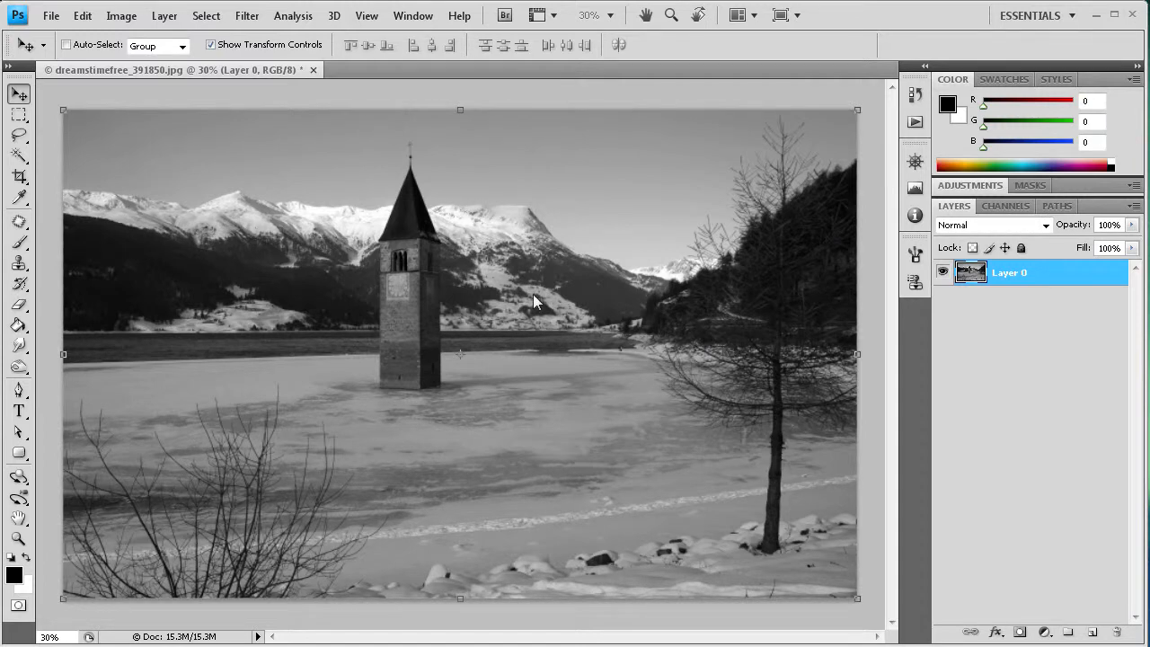
pyautogui.moveTo(349, 225)
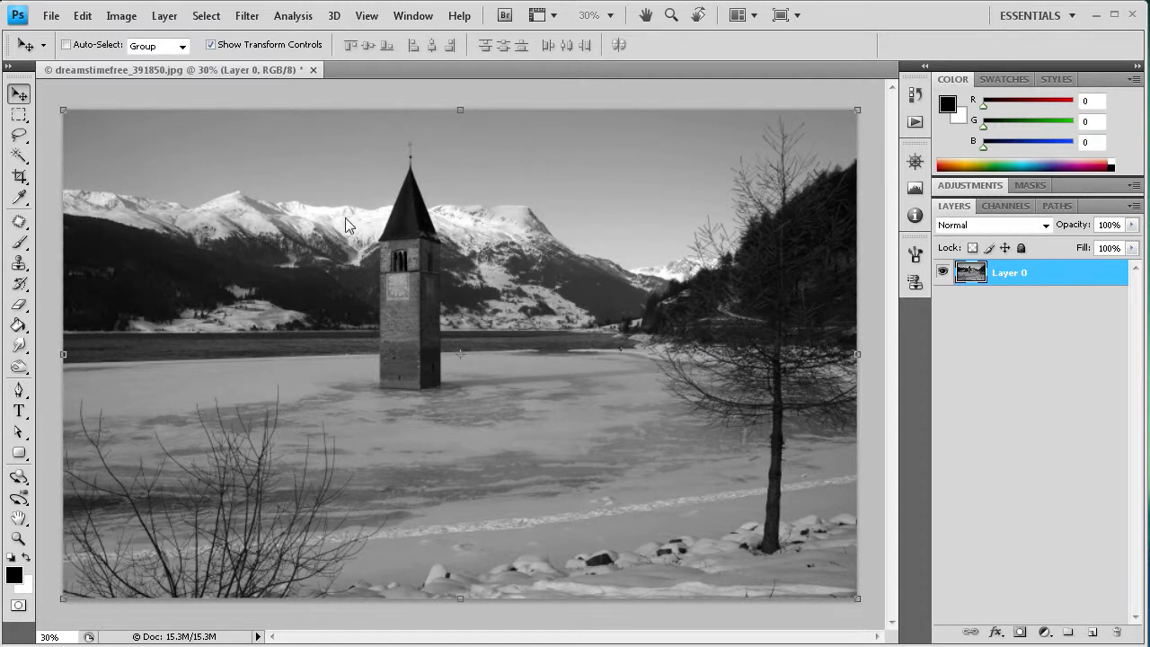
pyautogui.click(82, 15)
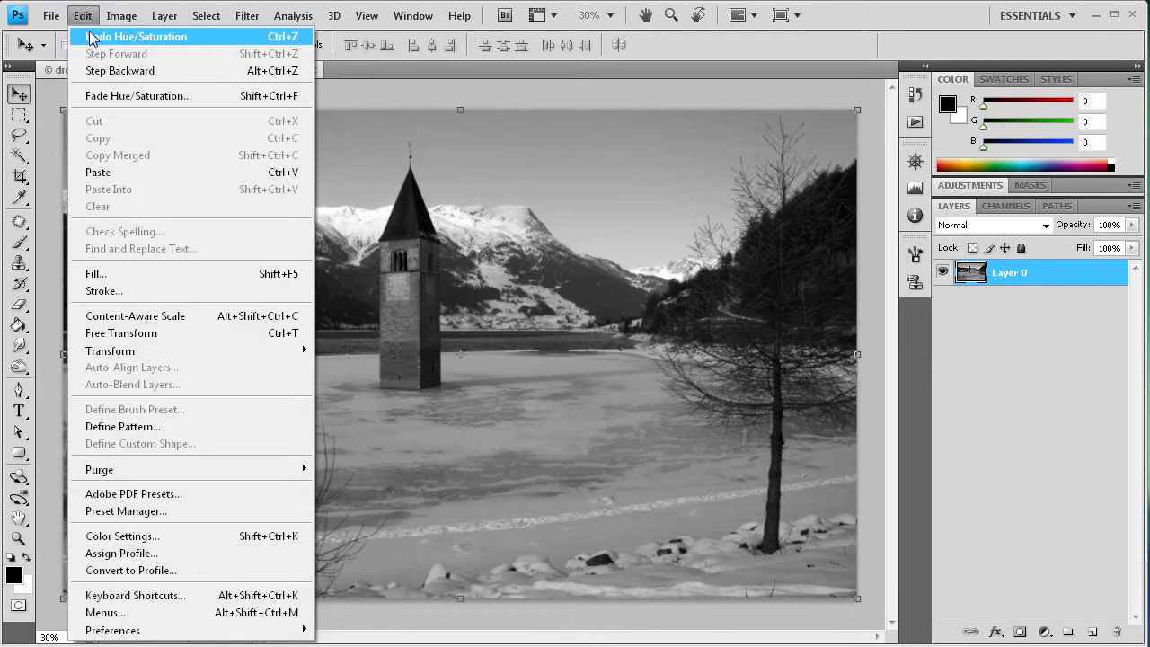
pyautogui.click(136, 36)
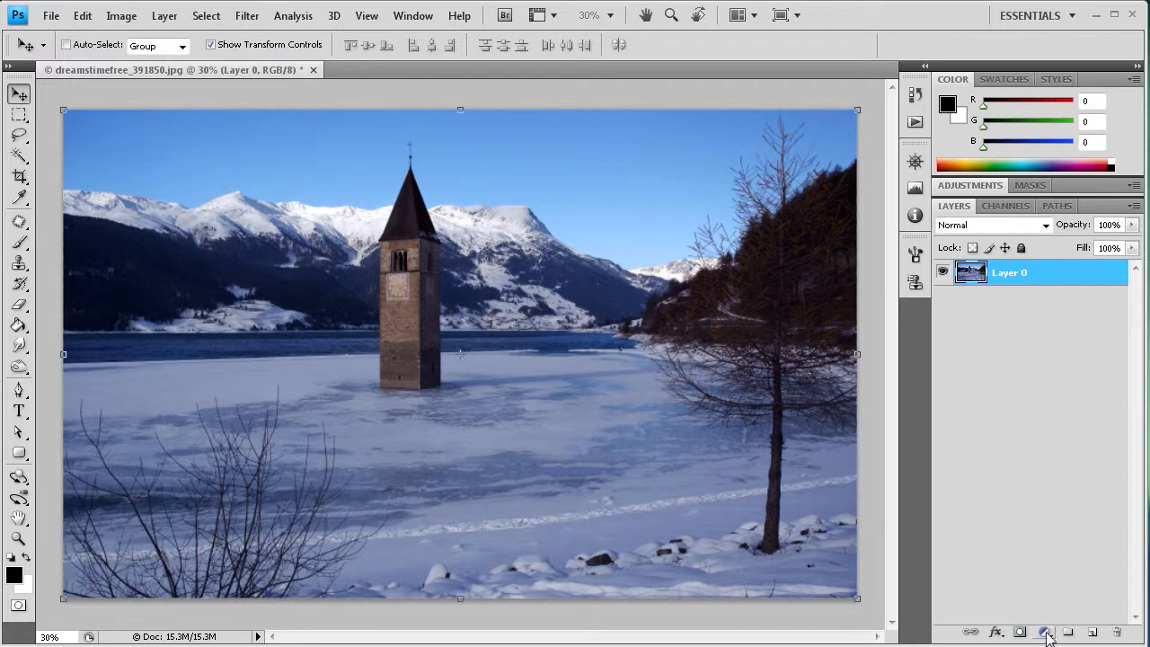
pyautogui.click(1045, 632)
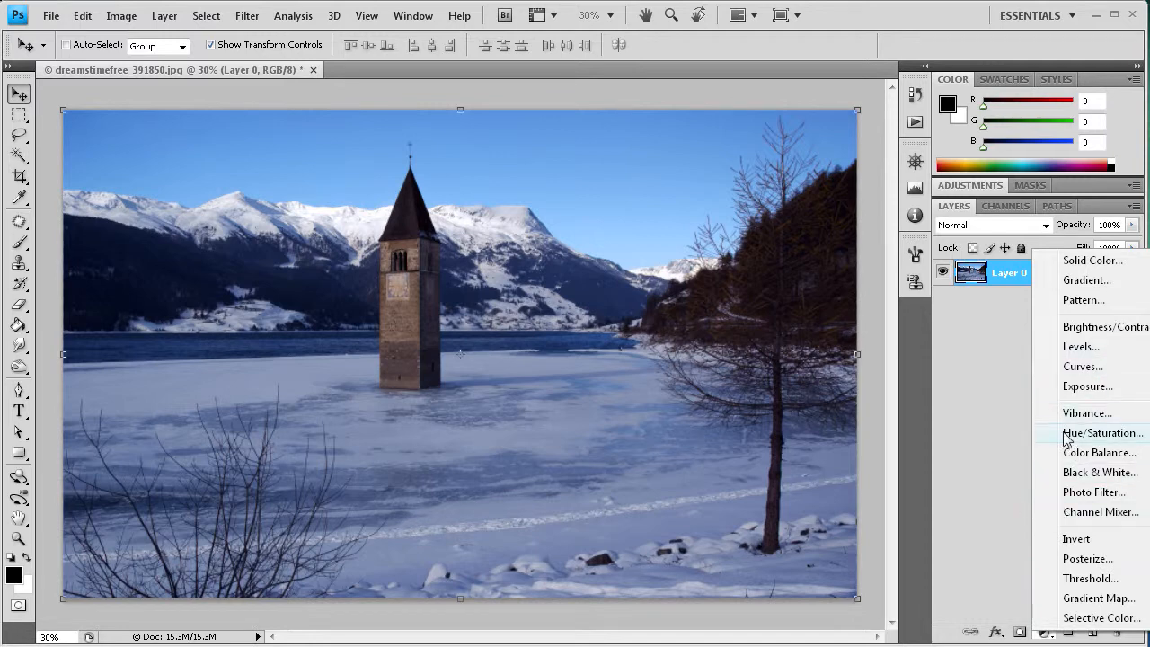
pyautogui.click(1103, 432)
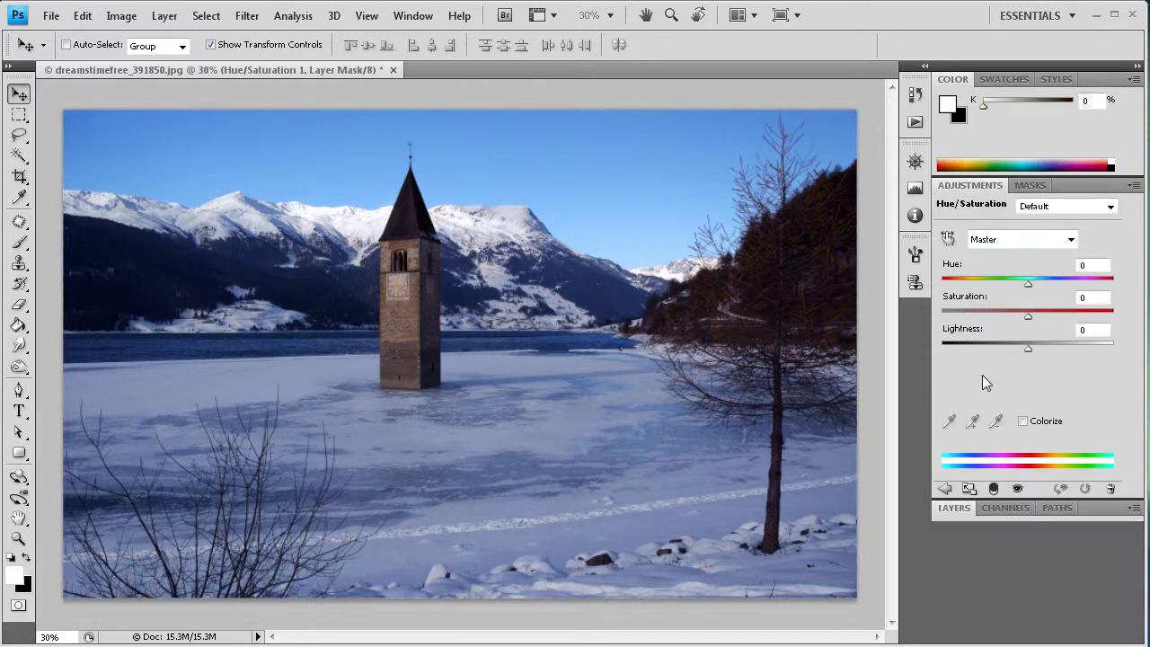
pyautogui.moveTo(1029, 314); pyautogui.dragTo(972, 314)
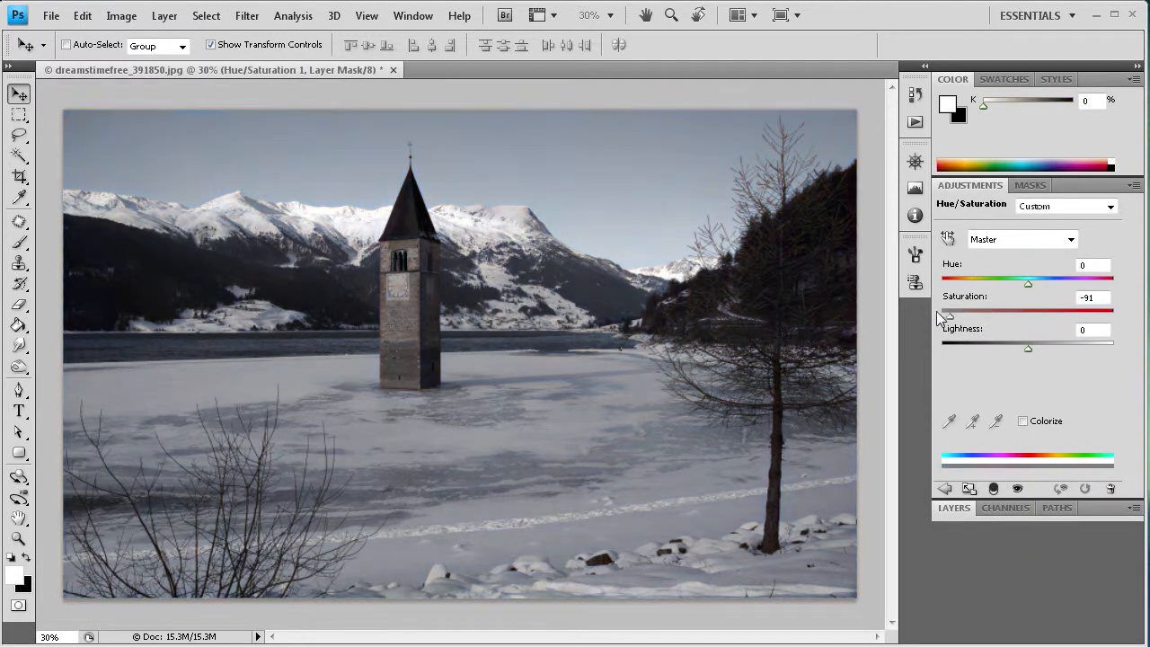
pyautogui.click(954, 507)
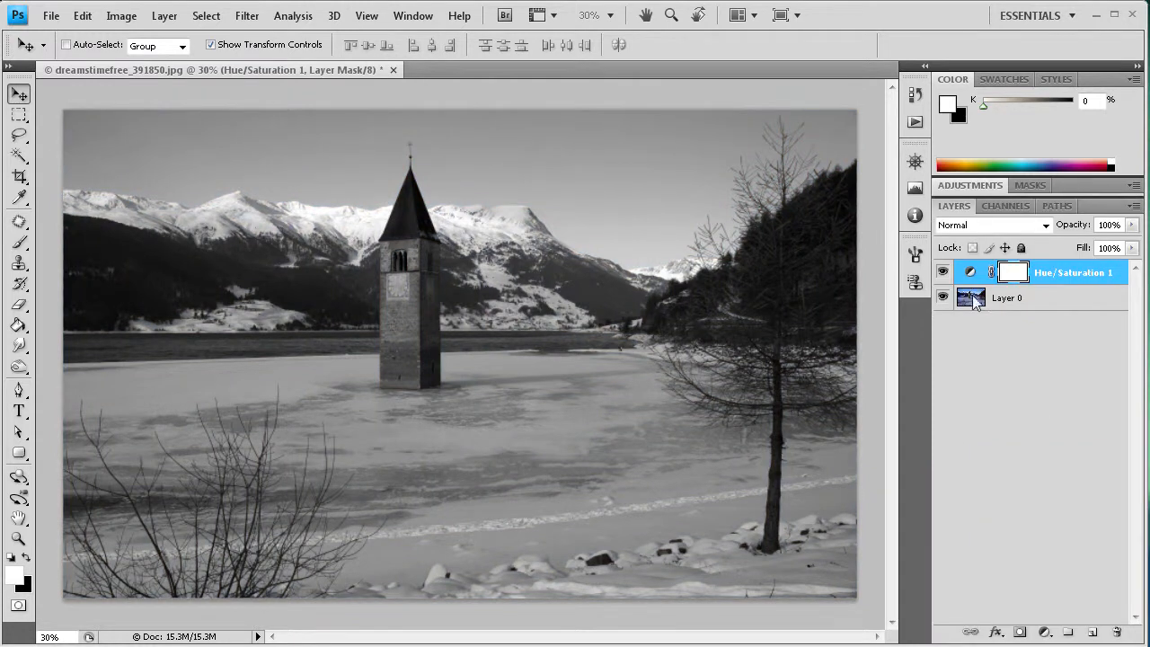
pyautogui.click(1007, 298)
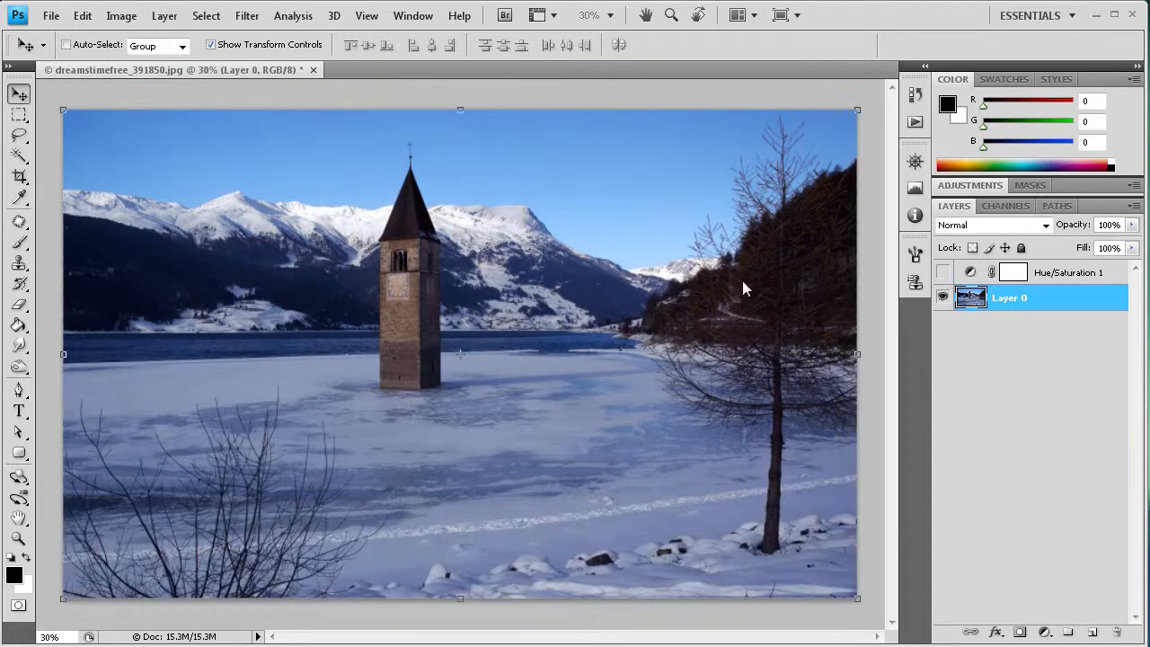
pyautogui.click(943, 271)
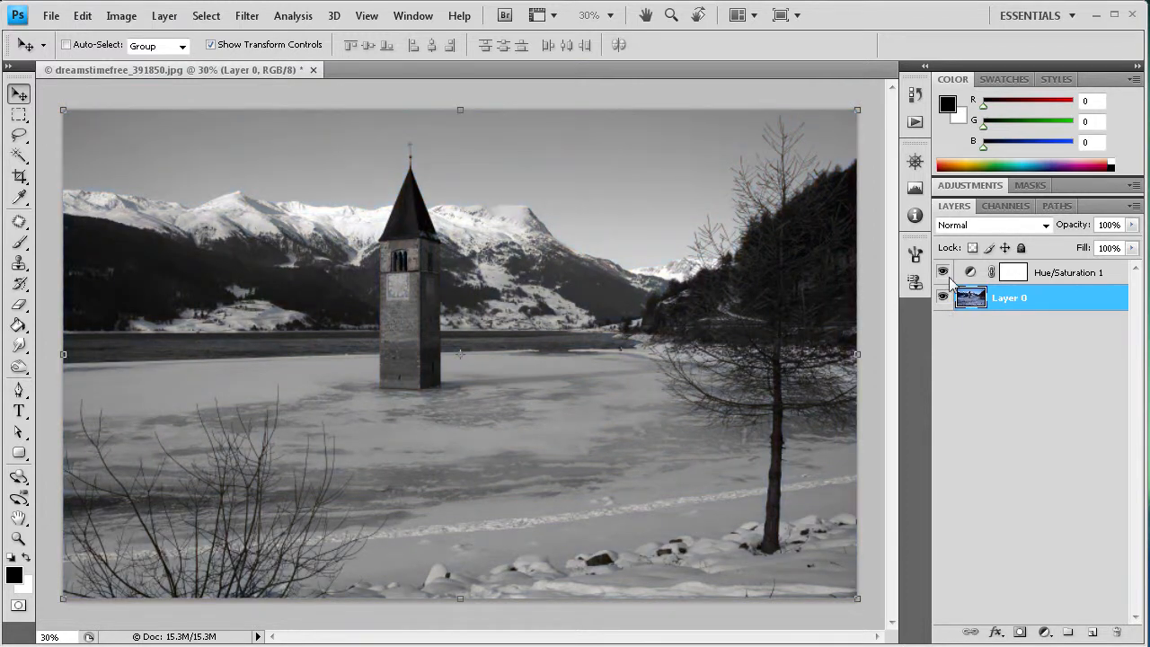
pyautogui.click(1069, 272)
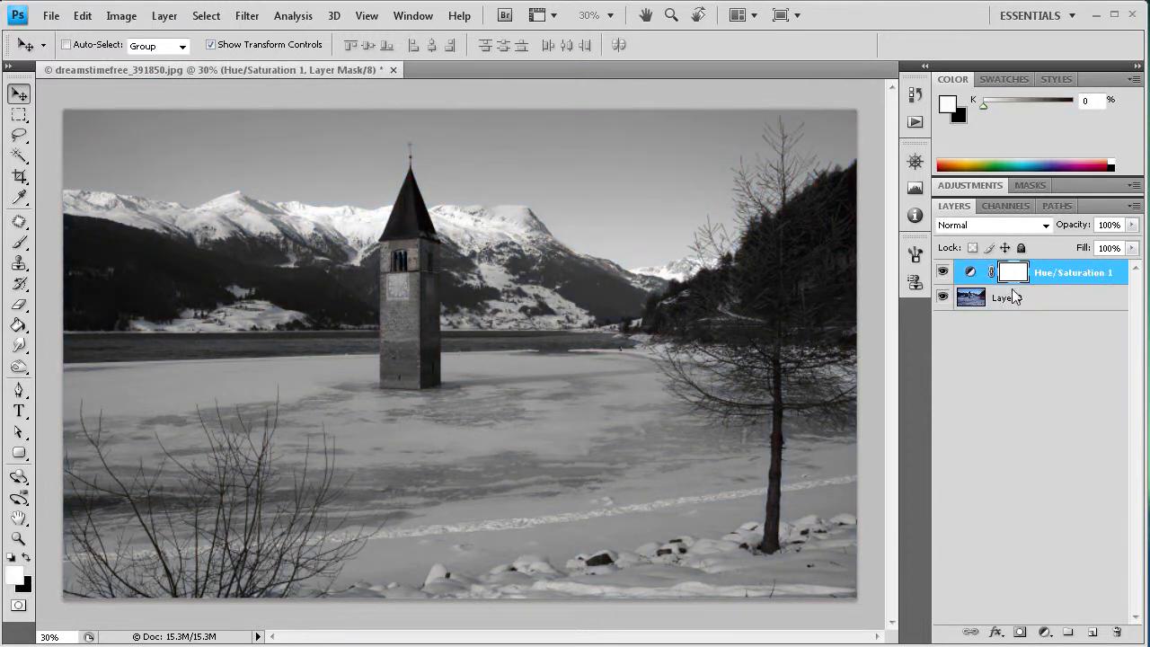
pyautogui.click(1120, 632)
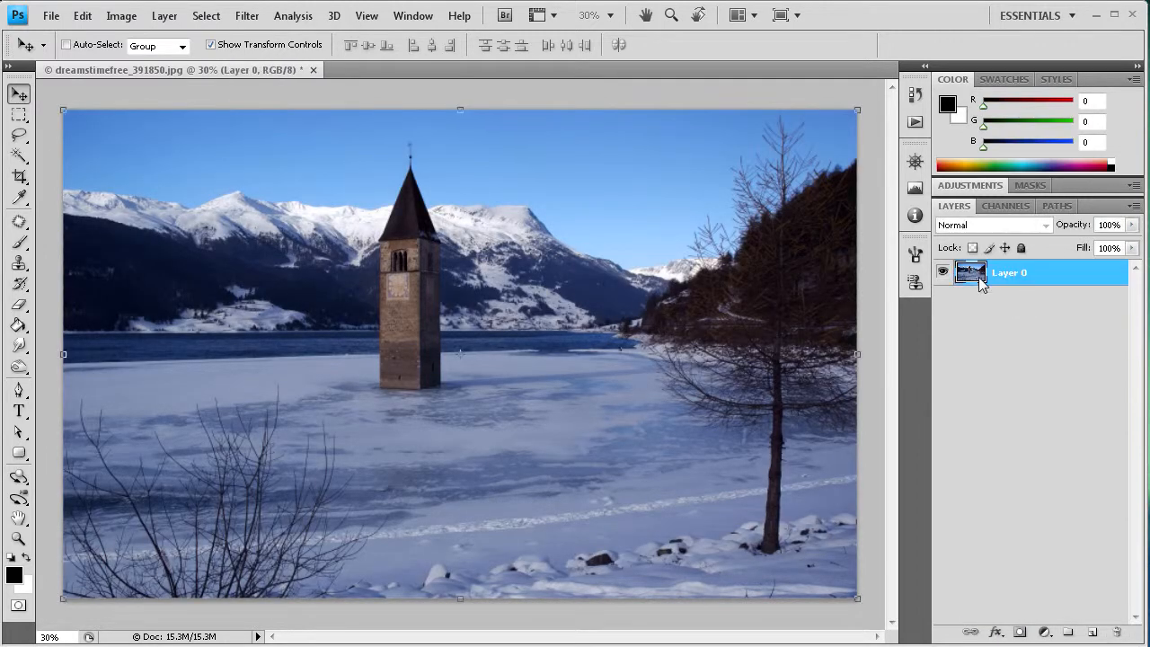
pyautogui.moveTo(1041, 336)
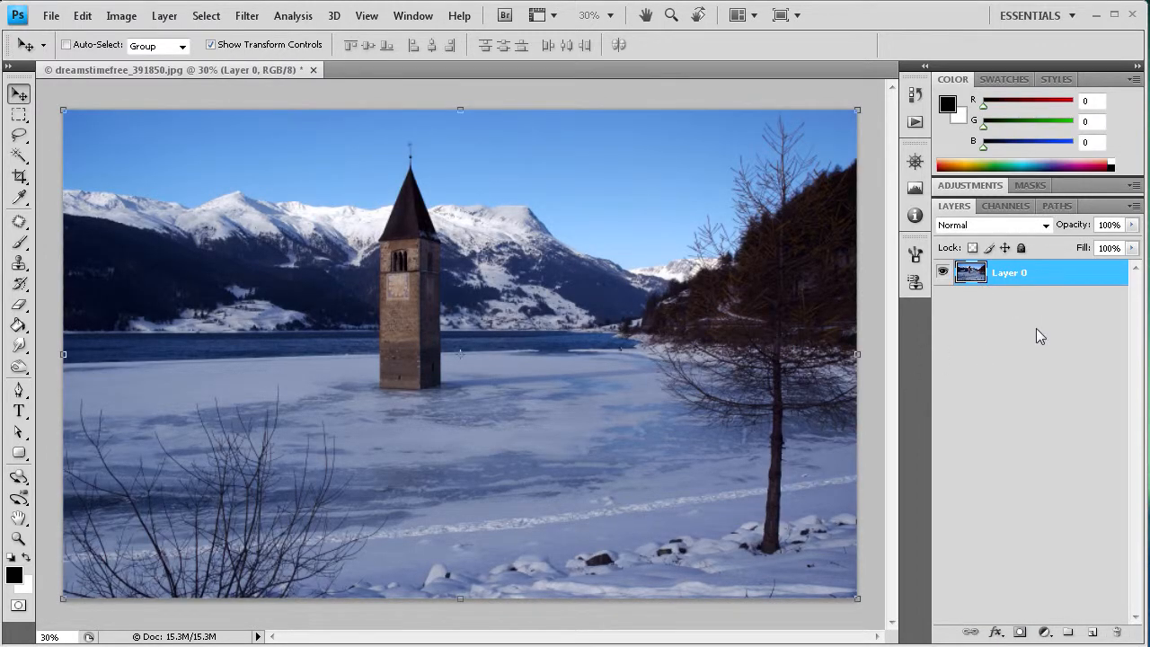
pyautogui.click(121, 15)
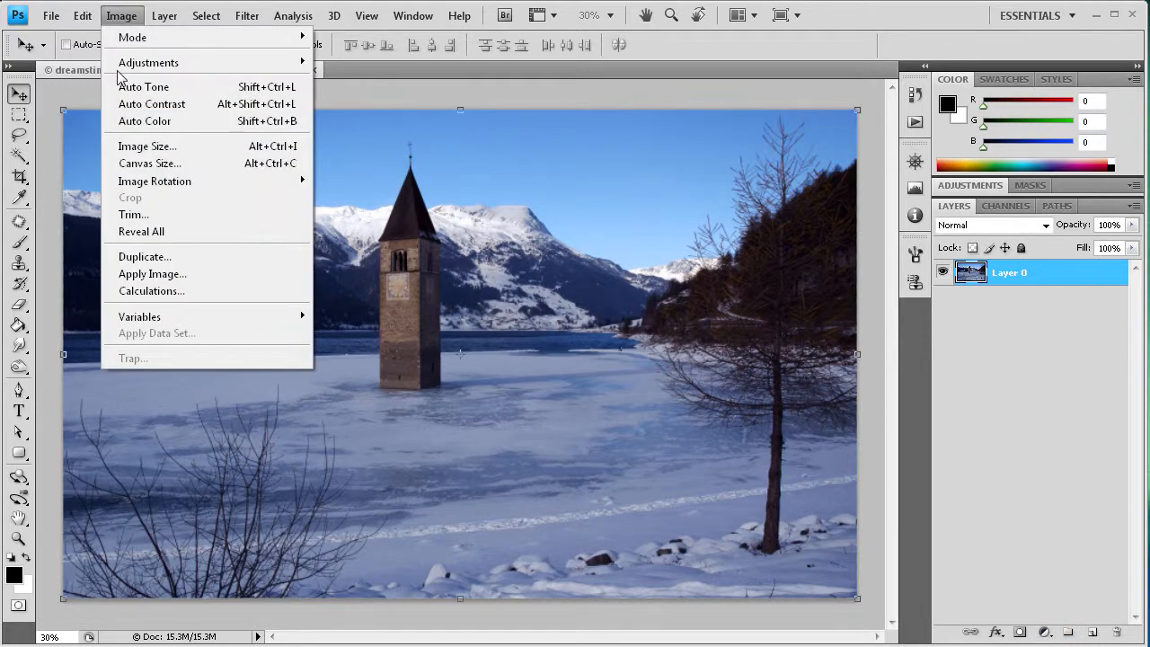
pyautogui.click(481, 224)
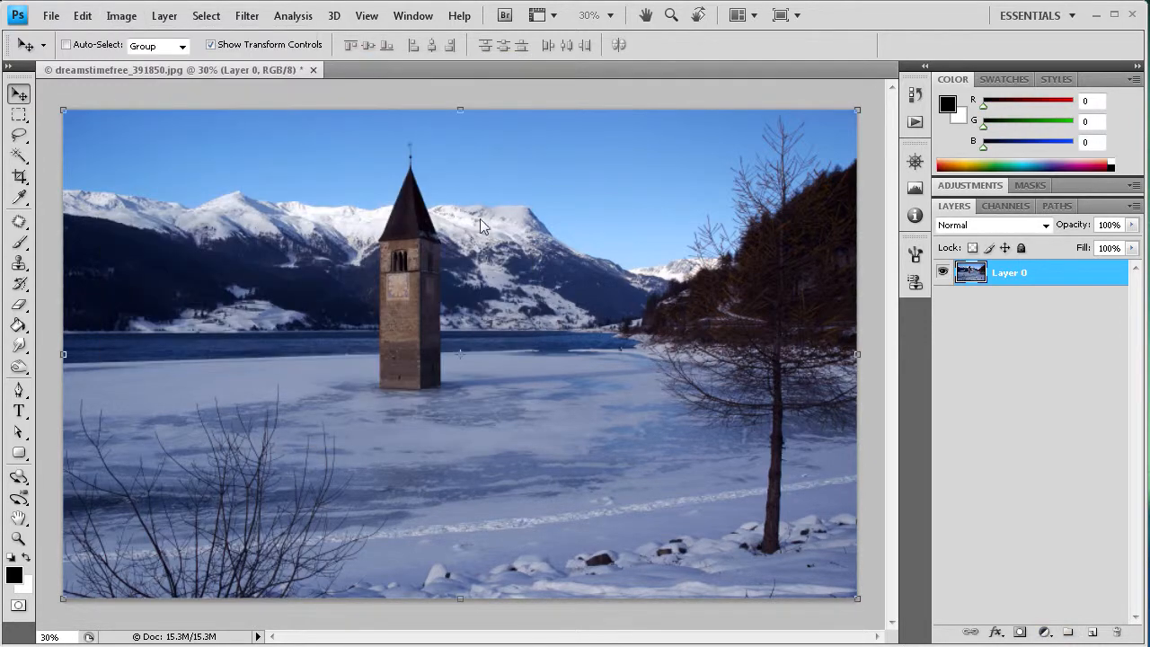
pyautogui.moveTo(400, 175)
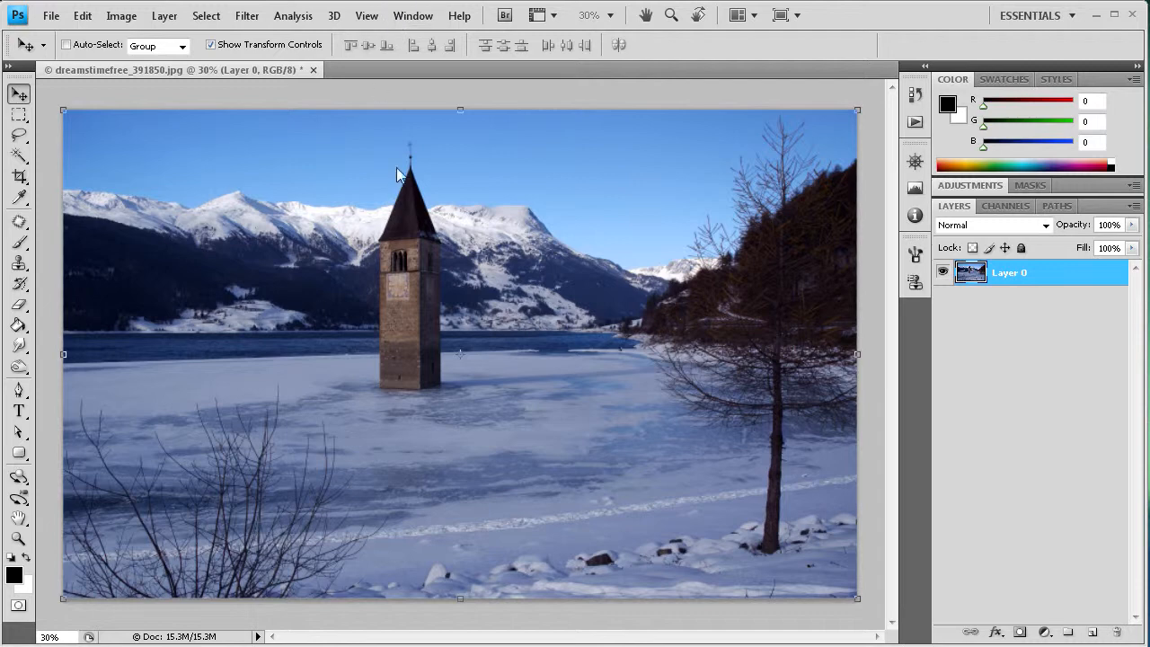
pyautogui.moveTo(529, 146)
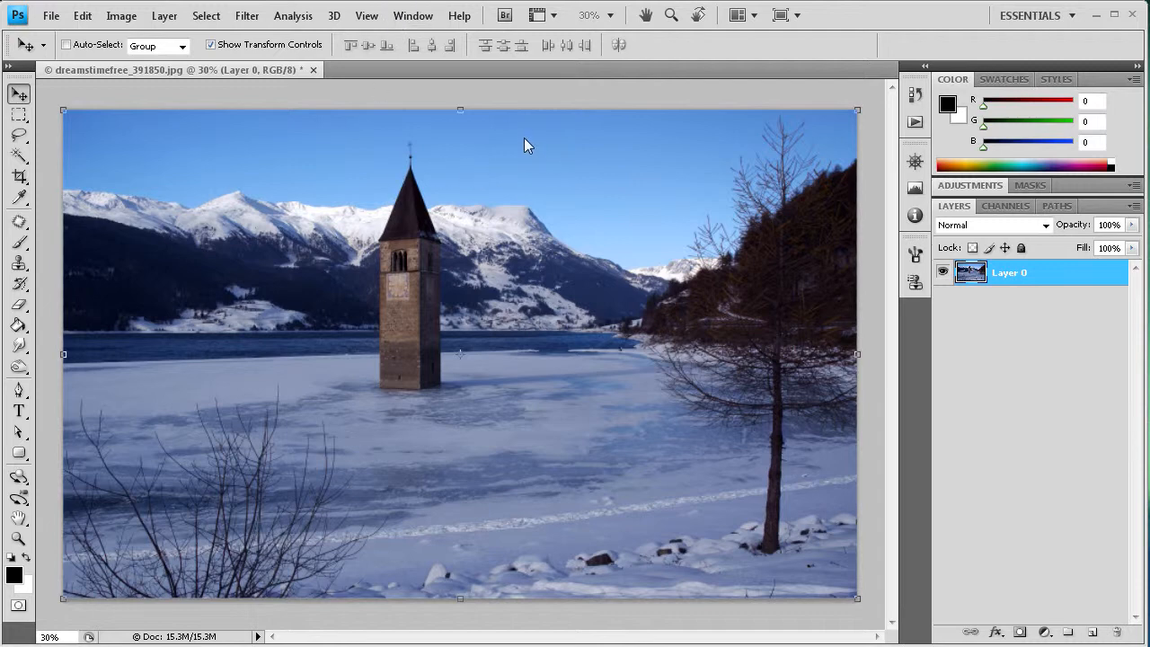
pyautogui.moveTo(528, 137)
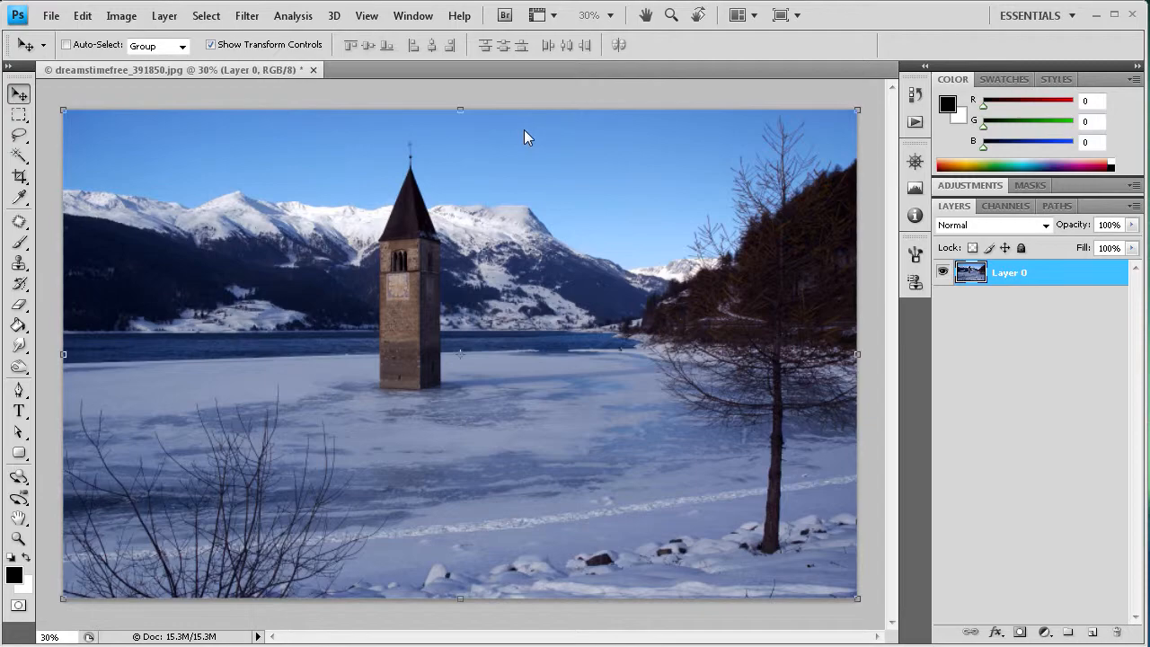